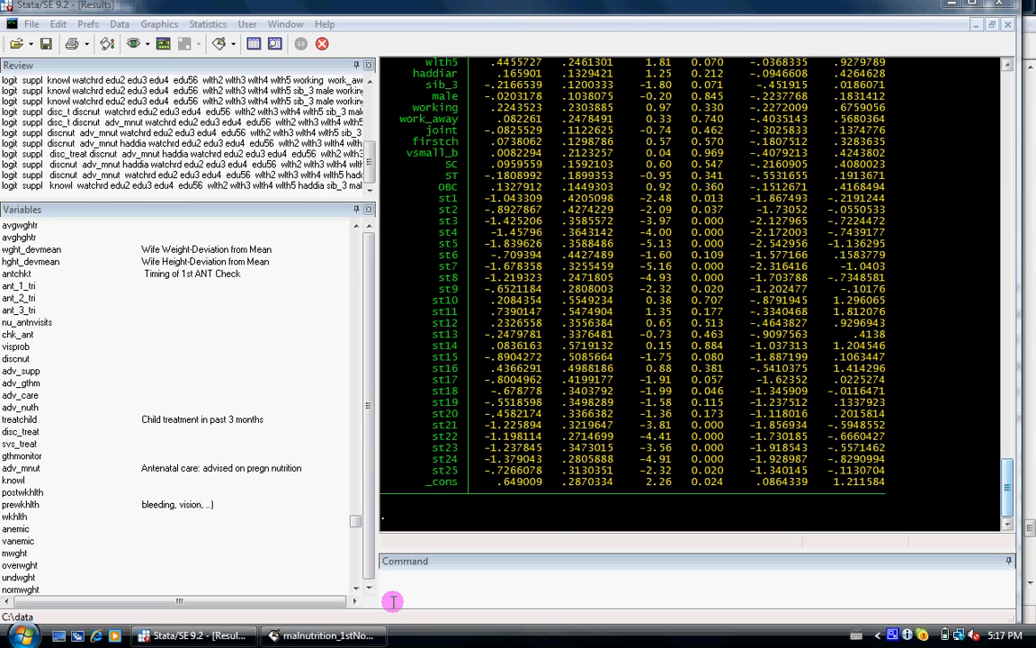
# Run a net-resources keyword search for 'outreg' from Help > Search.
pyautogui.click(18, 407)
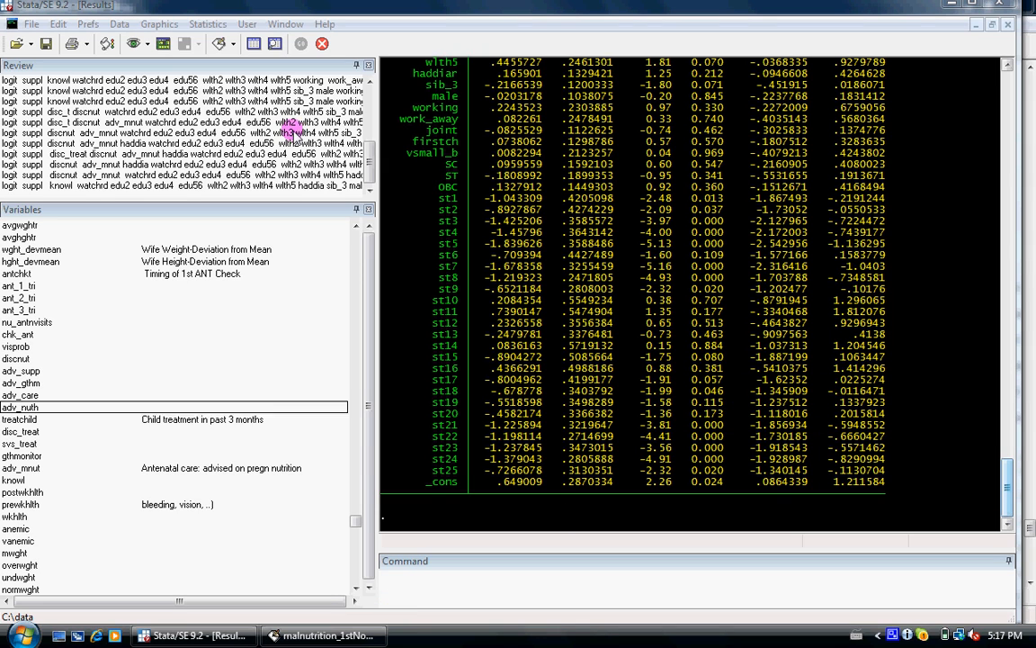
pyautogui.click(325, 24)
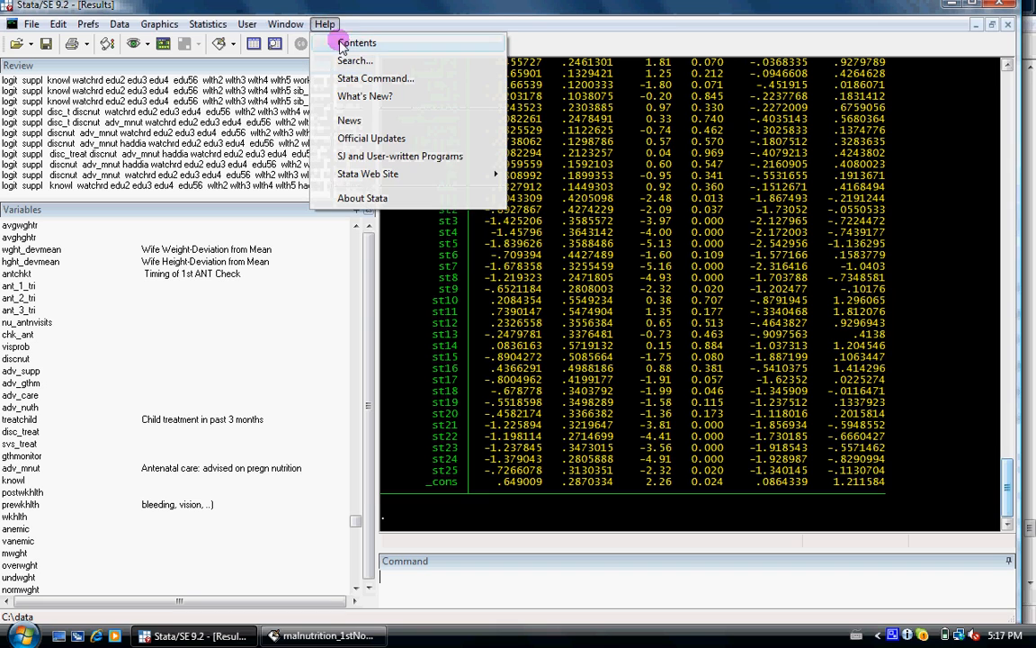
pyautogui.click(353, 60)
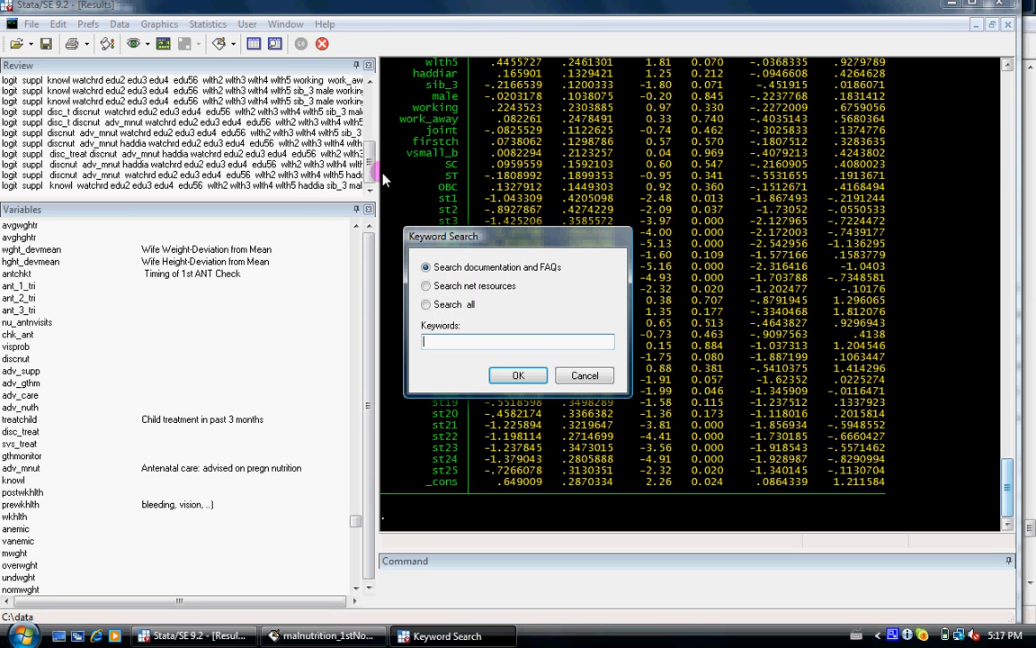
pyautogui.click(425, 285)
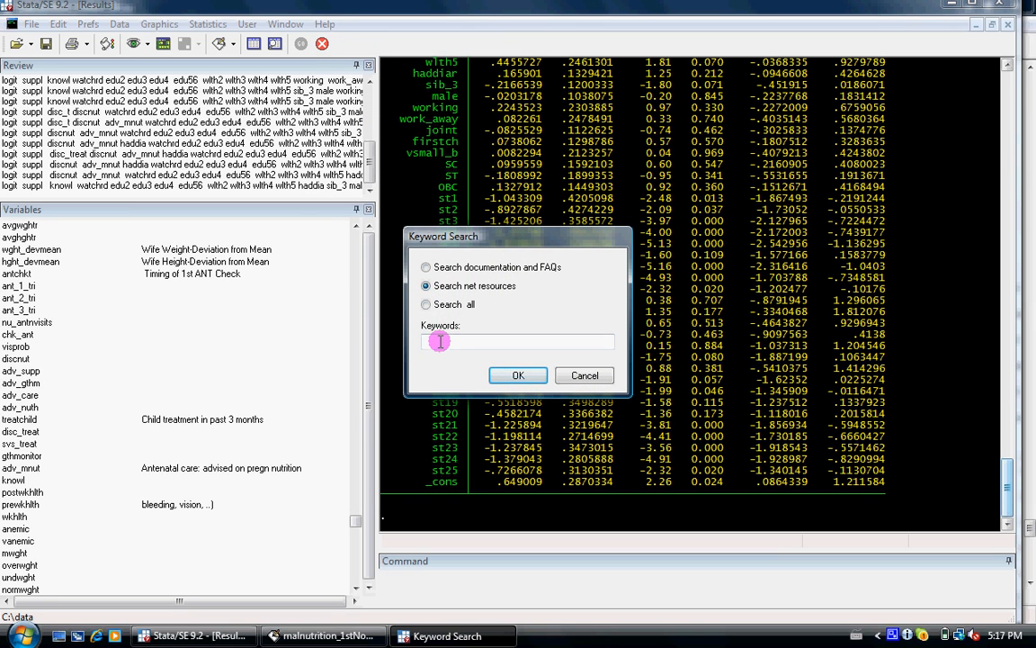
pyautogui.write('out')
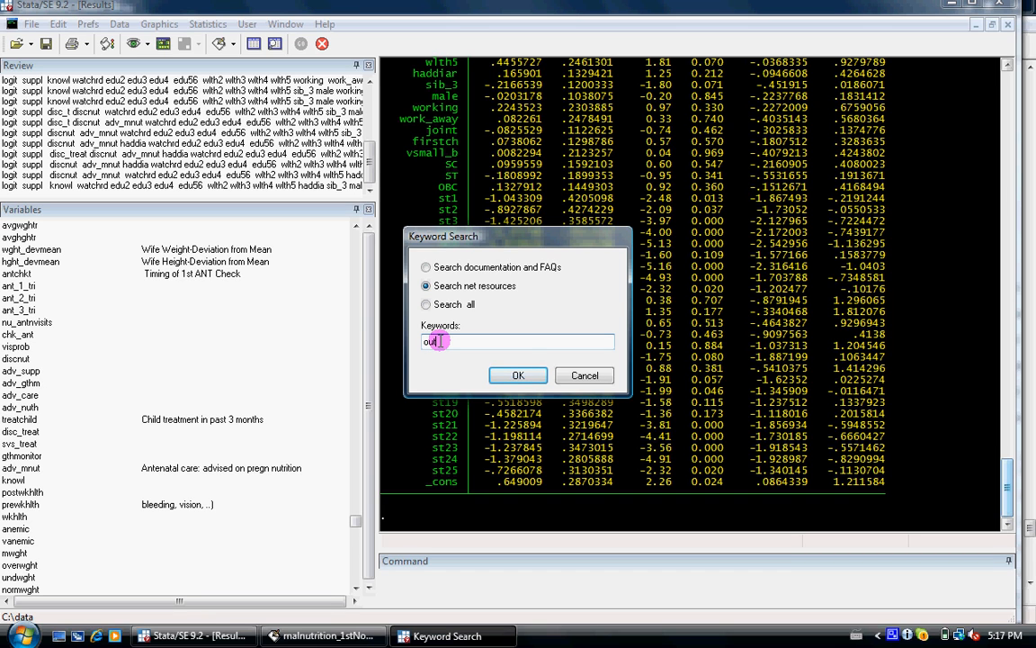
pyautogui.write('red')
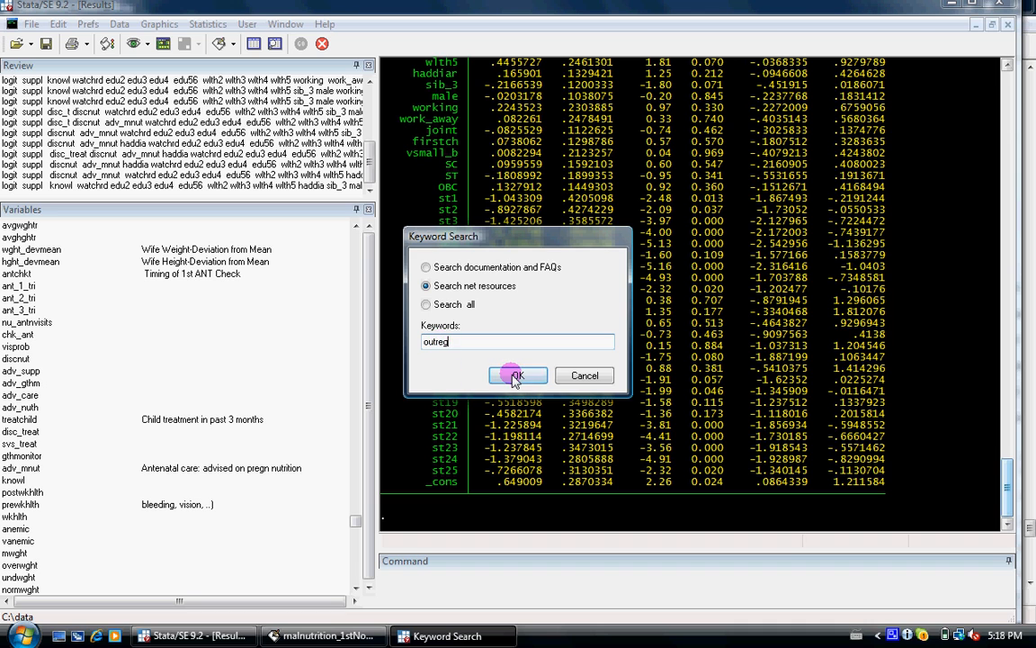
pyautogui.click(515, 375)
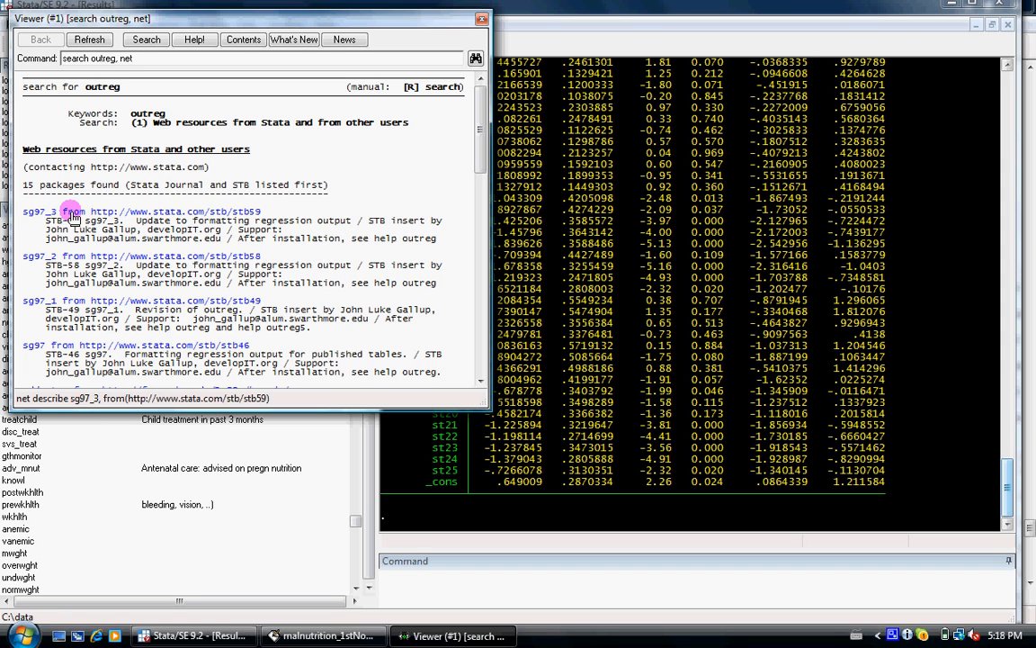
# Open the sg97_3 package, install it, and return to its description page.
pyautogui.click(72, 210)
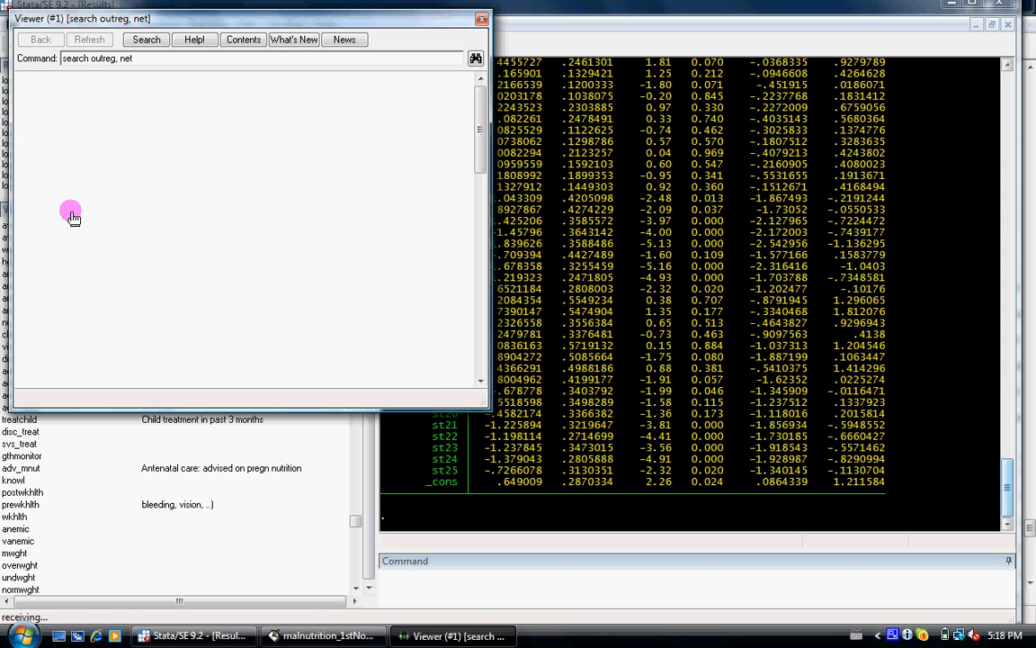
pyautogui.click(70, 214)
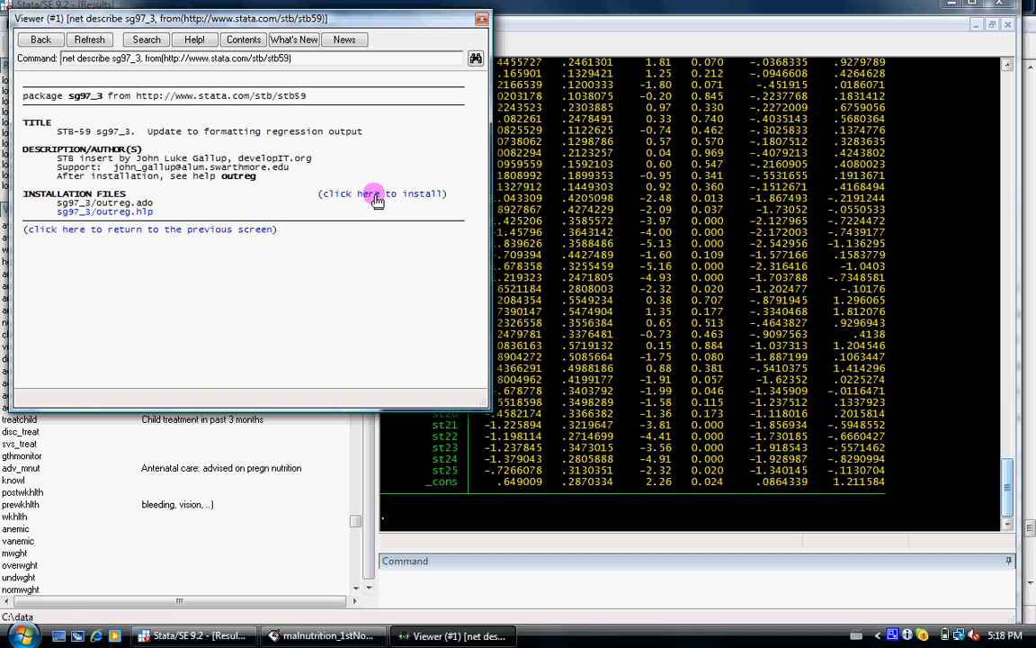
pyautogui.click(371, 193)
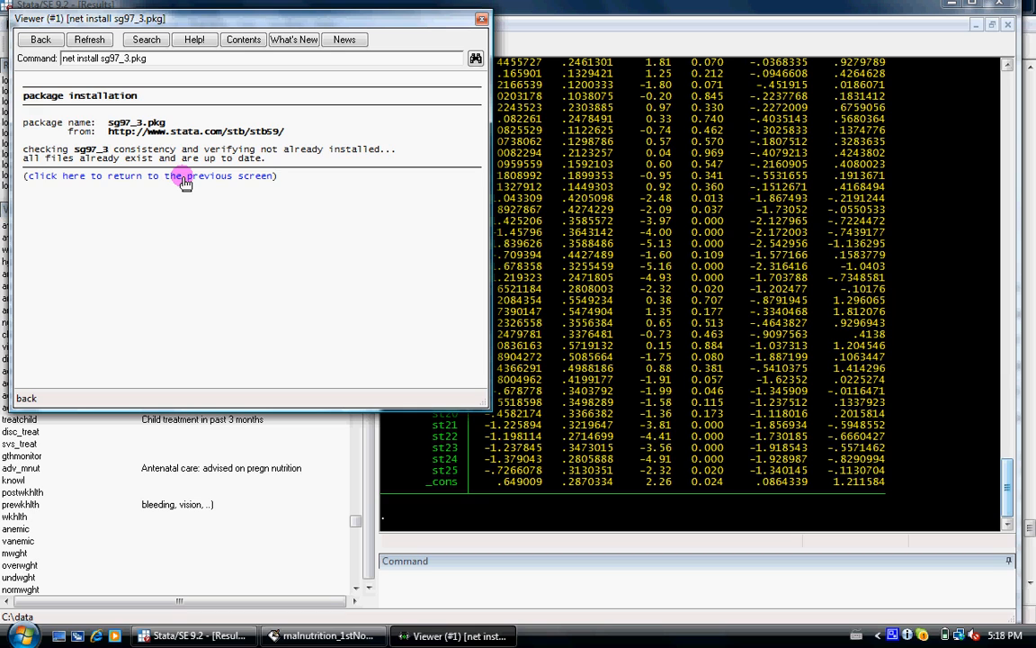
pyautogui.click(184, 175)
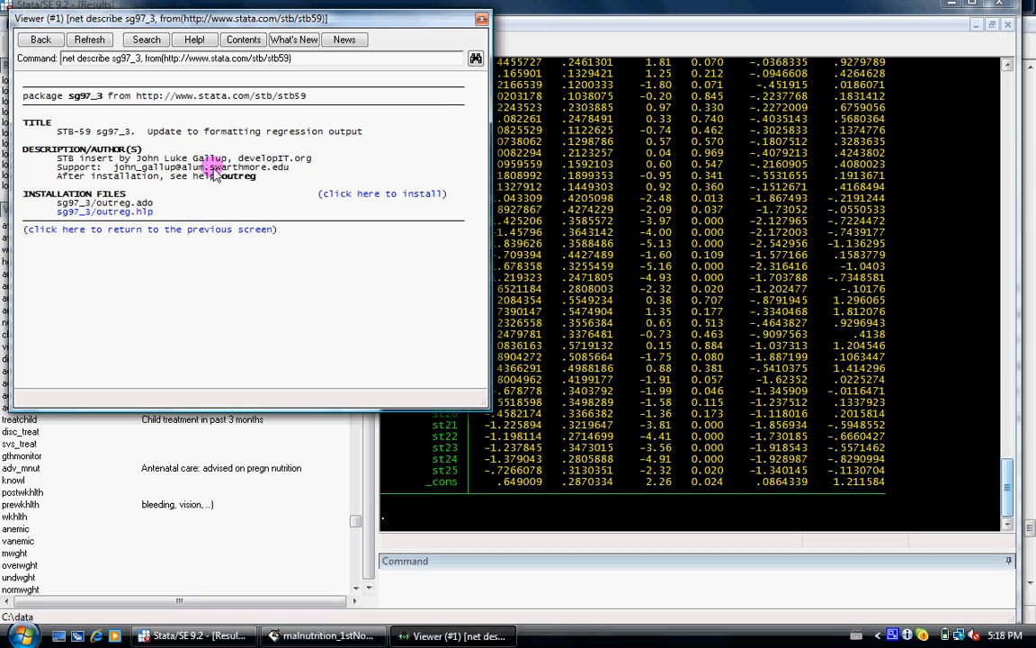
pyautogui.moveTo(213, 176)
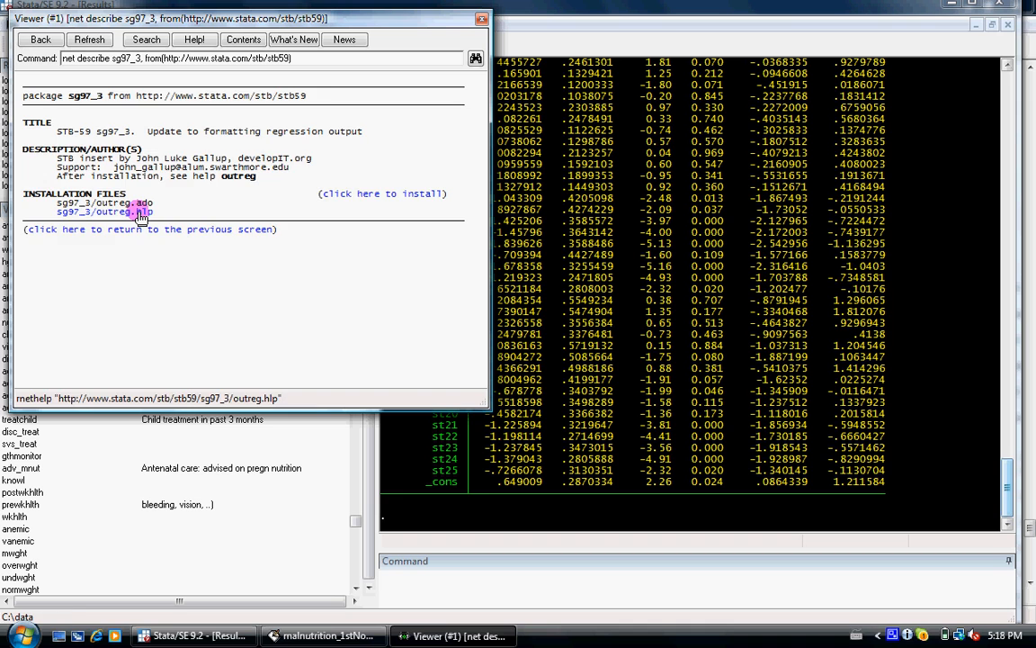
# Open outreg.hlp, scroll through its options and examples, then close the Viewer.
pyautogui.click(112, 213)
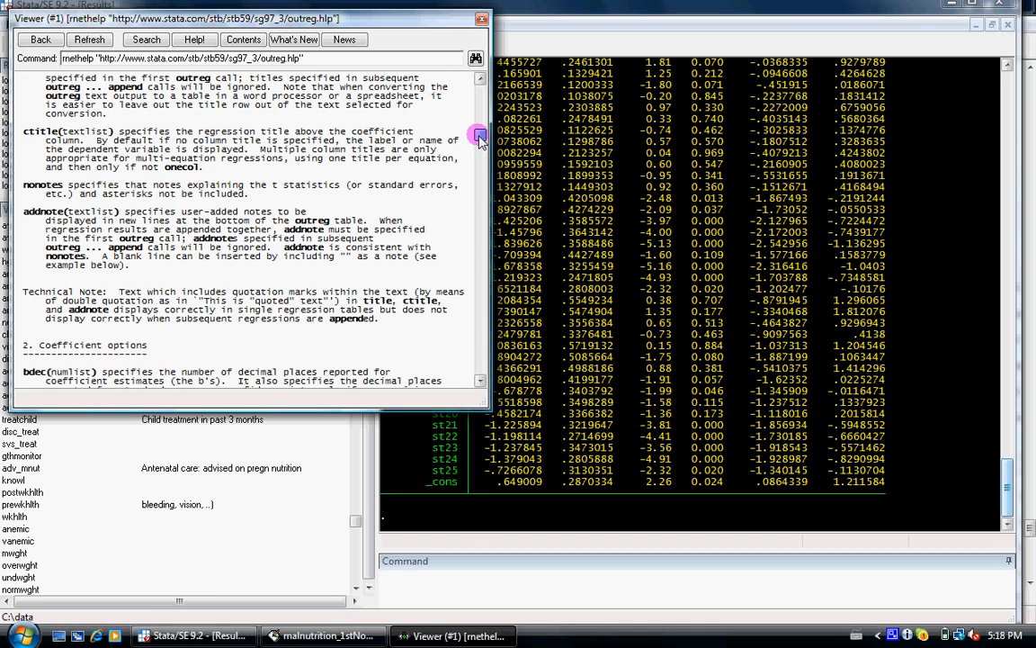
pyautogui.scroll(-3)
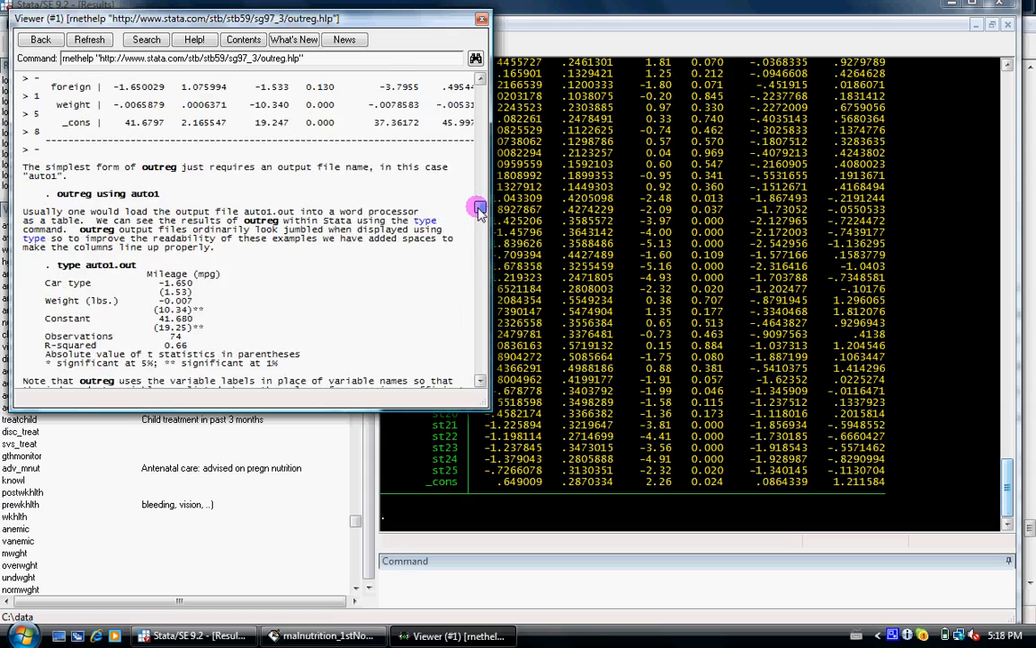
pyautogui.scroll(-3)
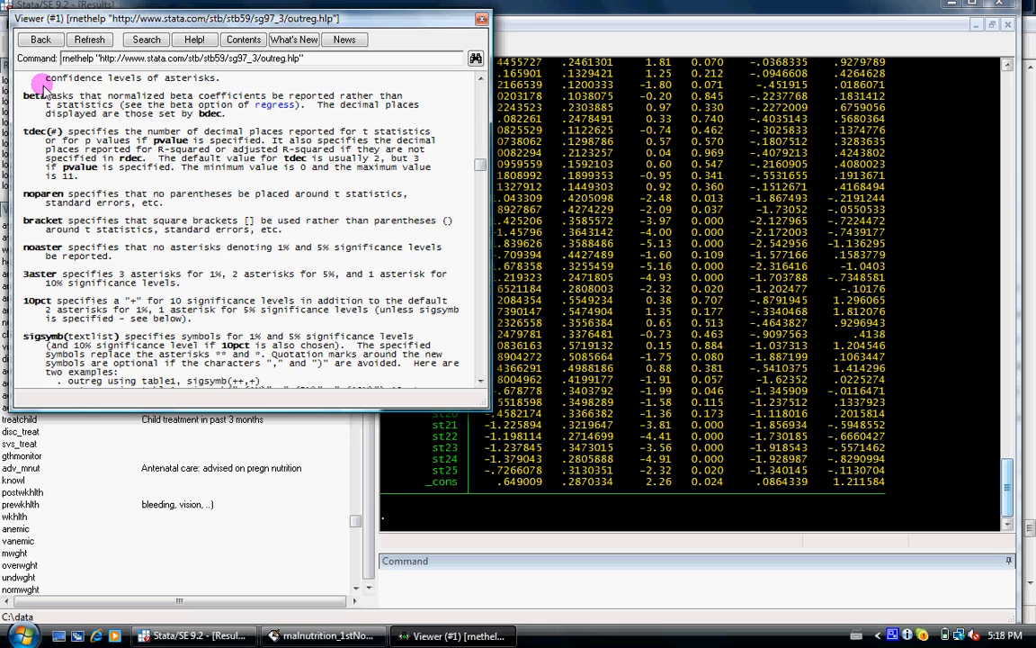
pyautogui.click(475, 57)
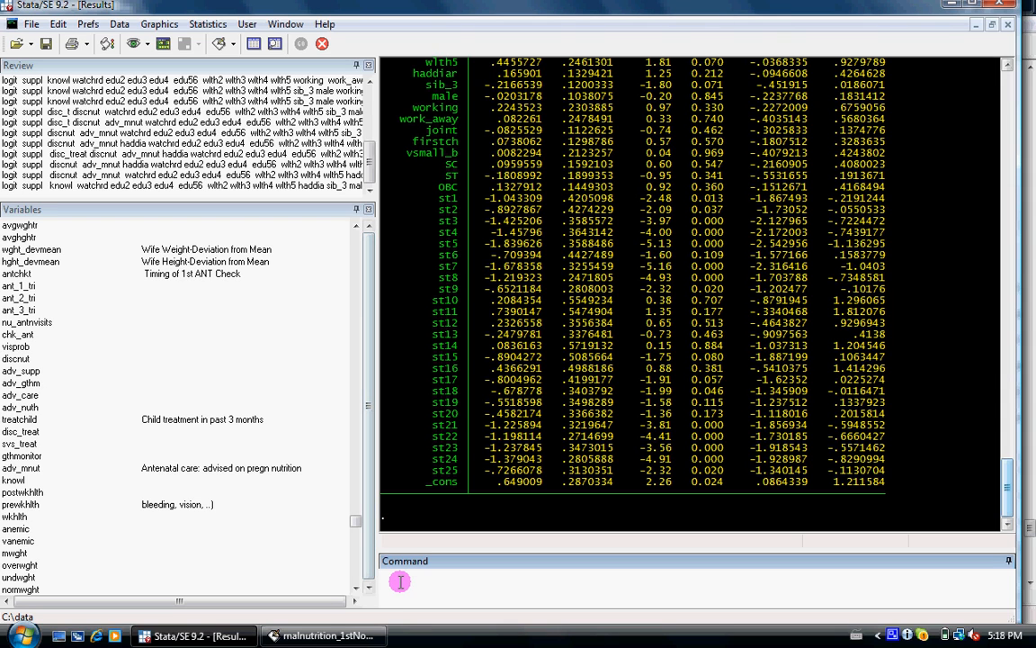
pyautogui.moveTo(292, 178)
pyautogui.write('ou')
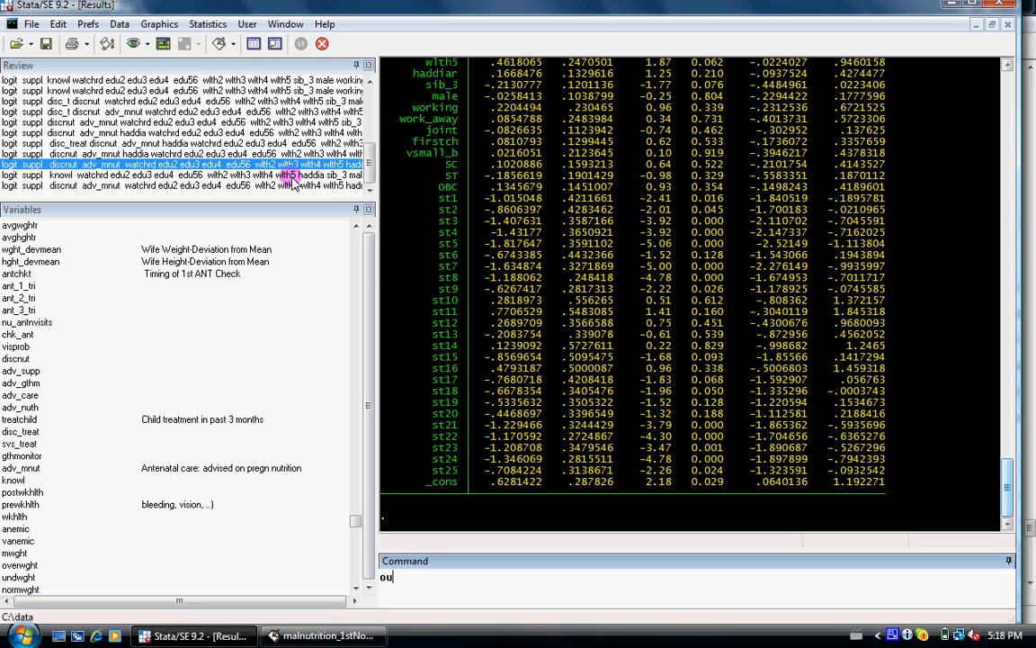
# Enter 'outreg using c:\490490.doc' in the Command window, correcting the mistyped file name.
pyautogui.write('treg')
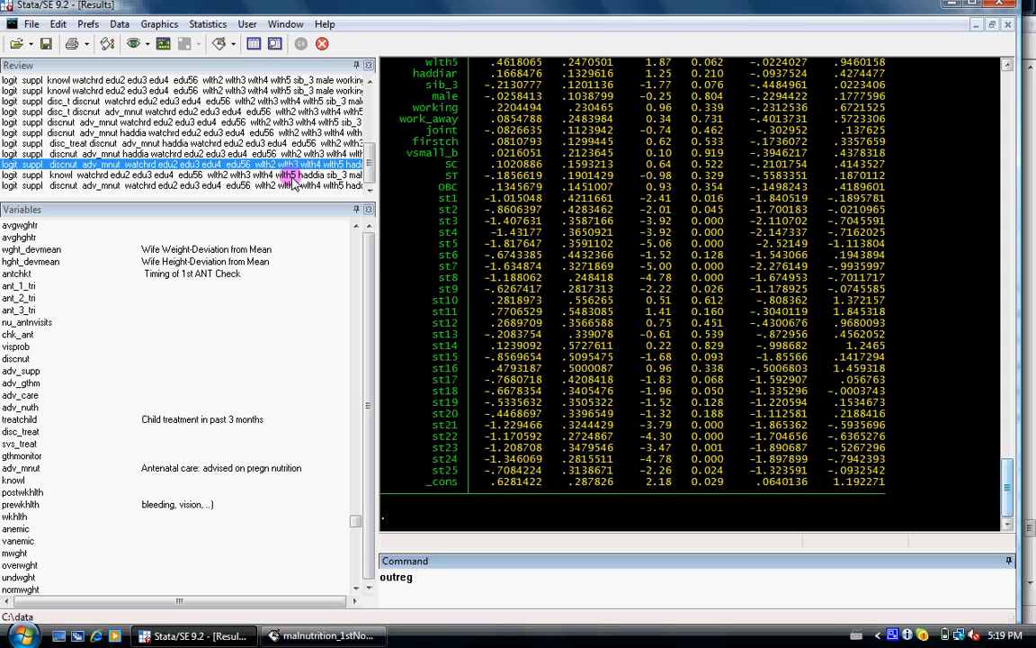
pyautogui.write('using')
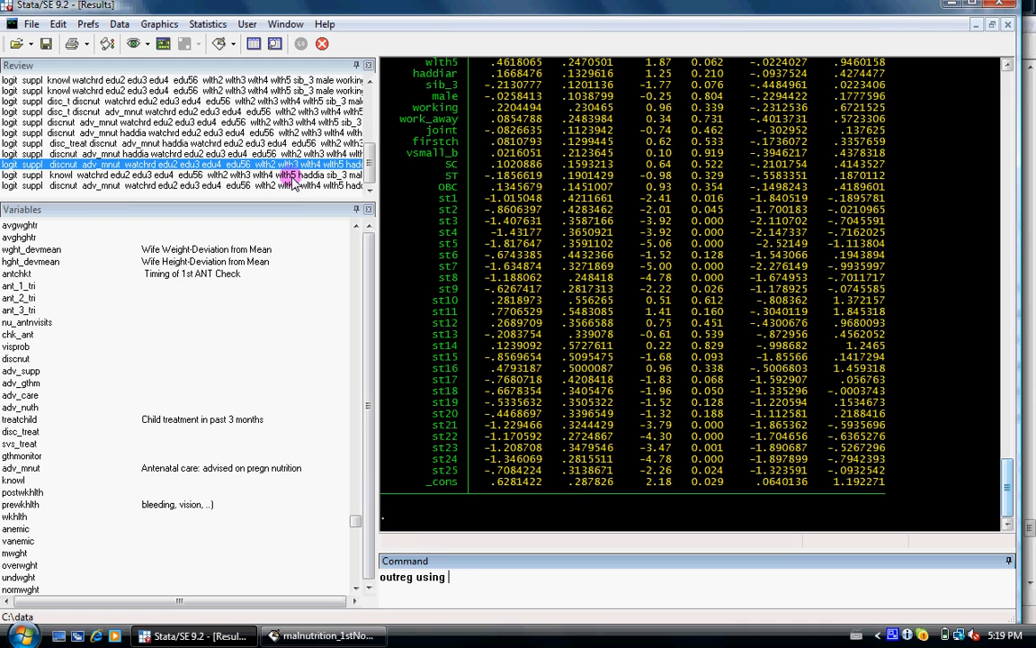
pyautogui.write('c:\\')
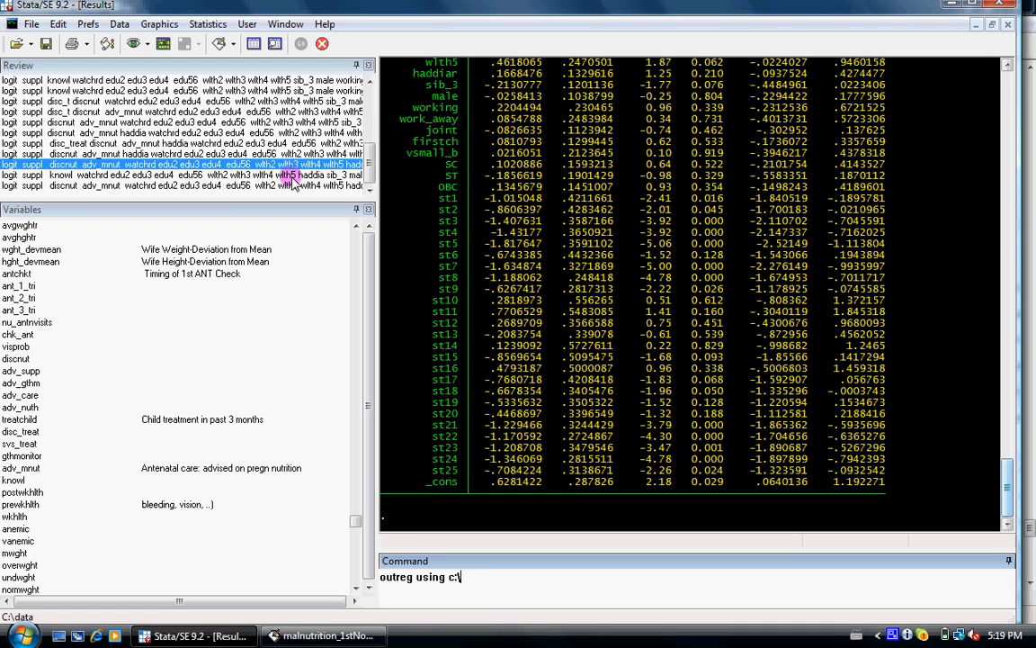
pyautogui.write('490')
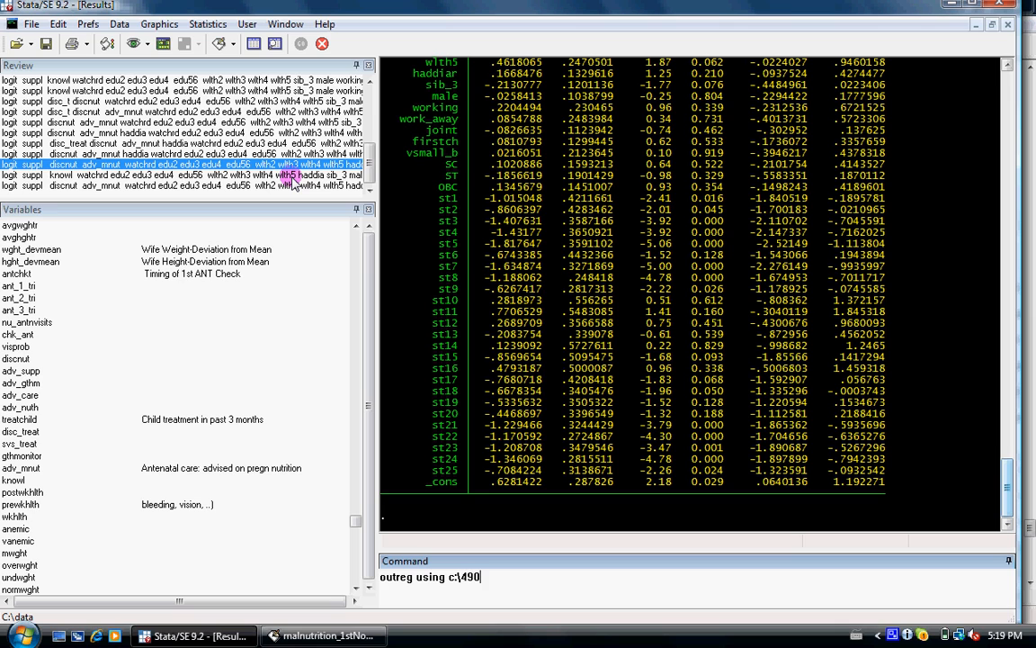
pyautogui.write('.doc')
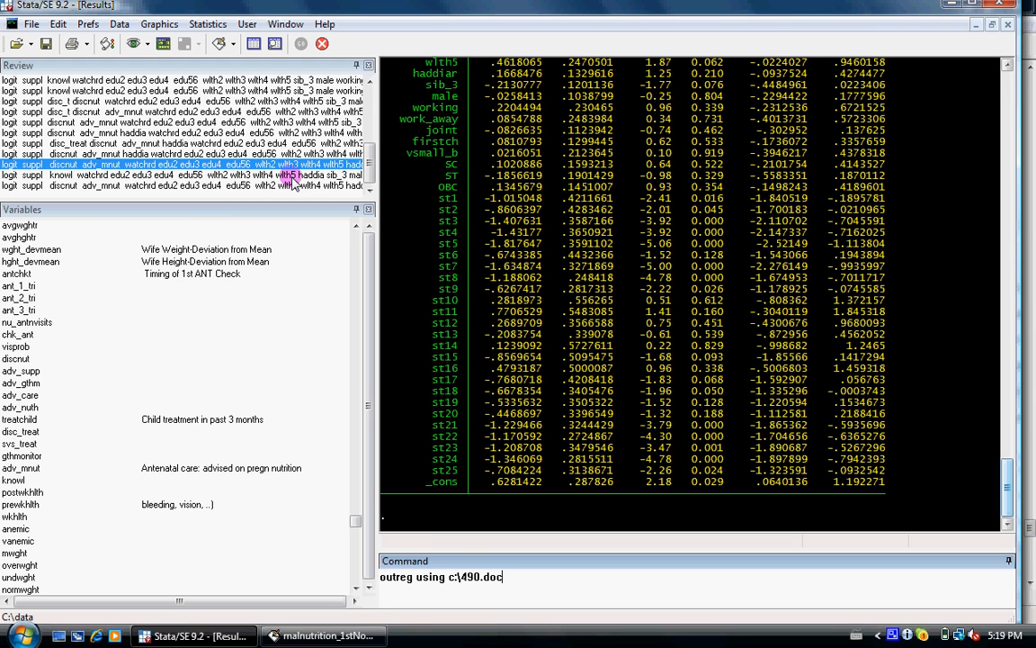
pyautogui.press('BackSpace')
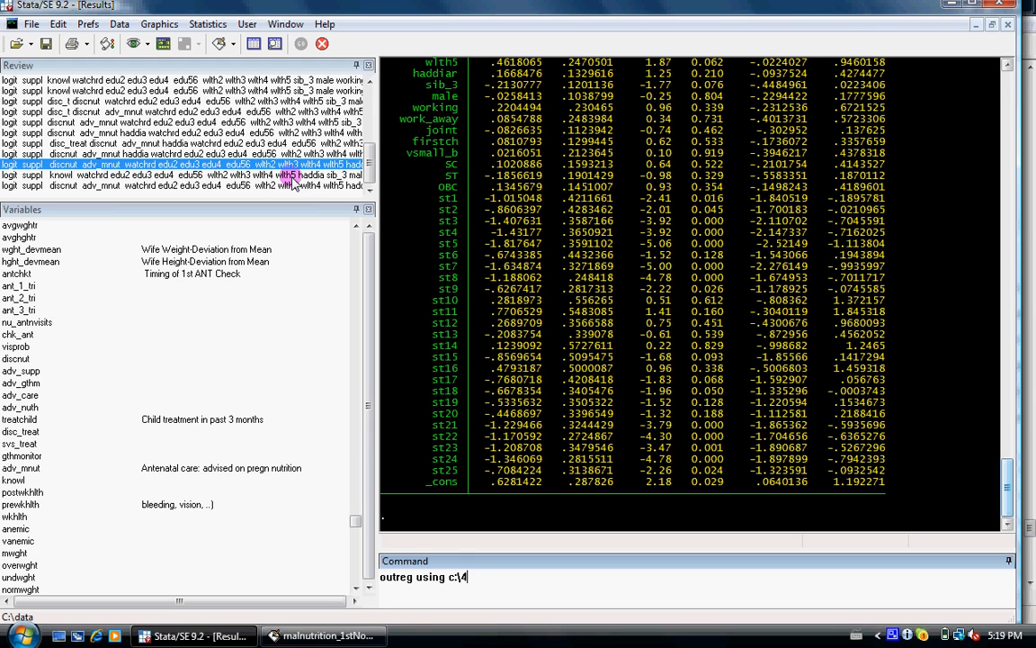
pyautogui.write('90490')
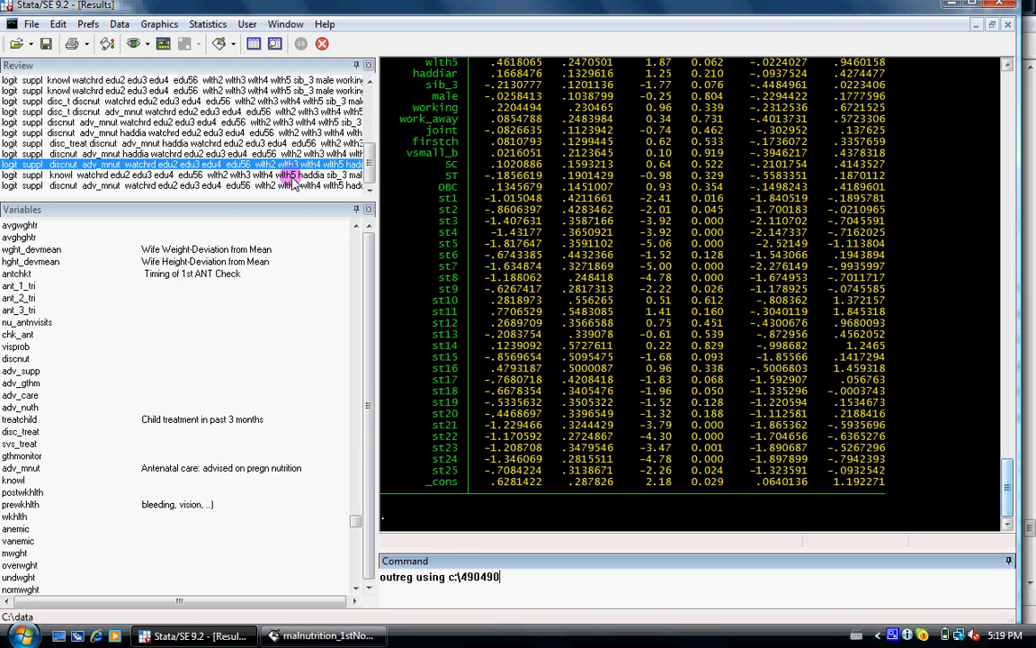
pyautogui.write('.doc')
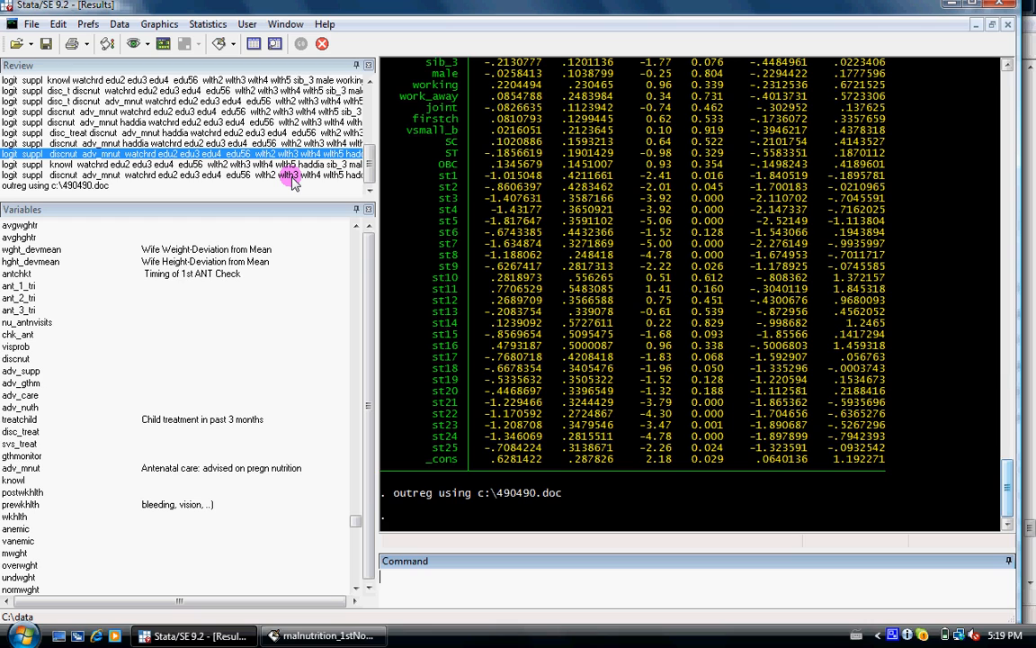
# Rerun the suppl regression on knowl, discnut, disc_t and adv_mnut, and attempt the export.
pyautogui.click(70, 224)
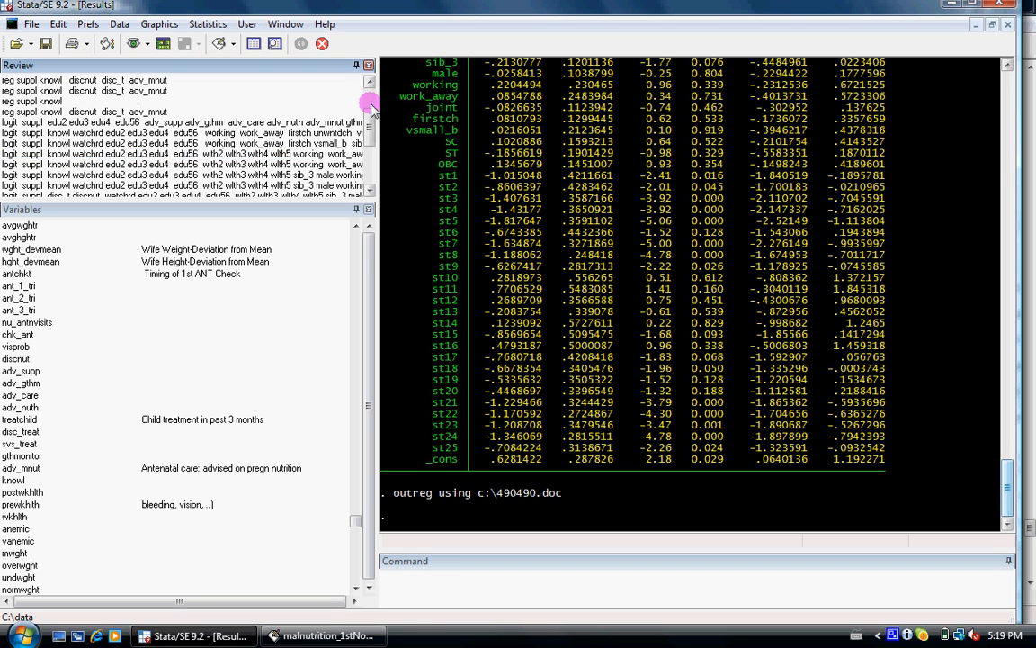
pyautogui.click(90, 111)
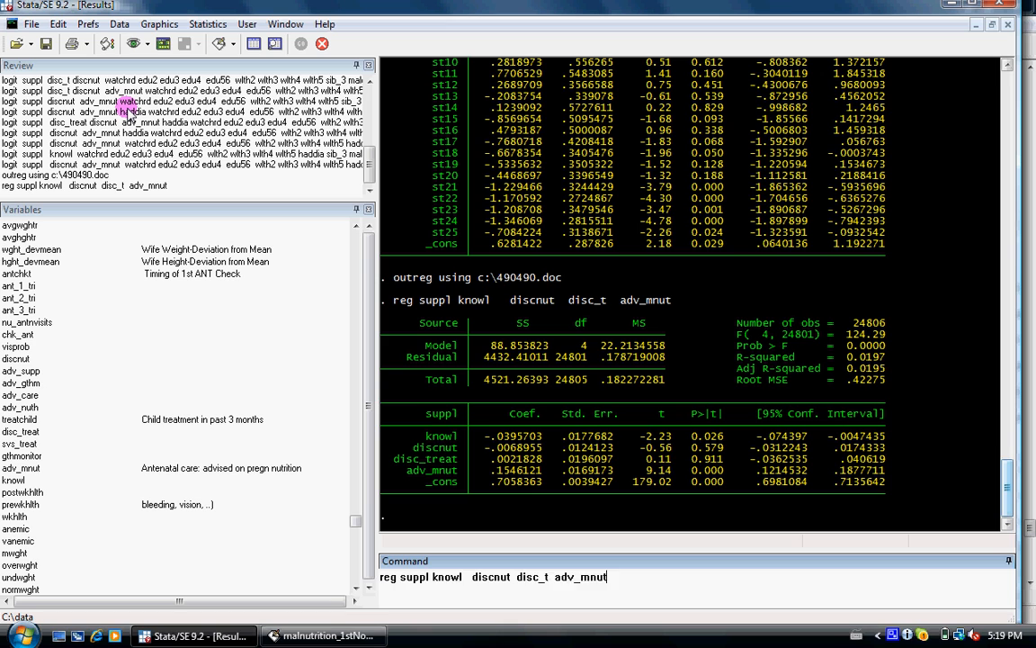
pyautogui.press('Return')
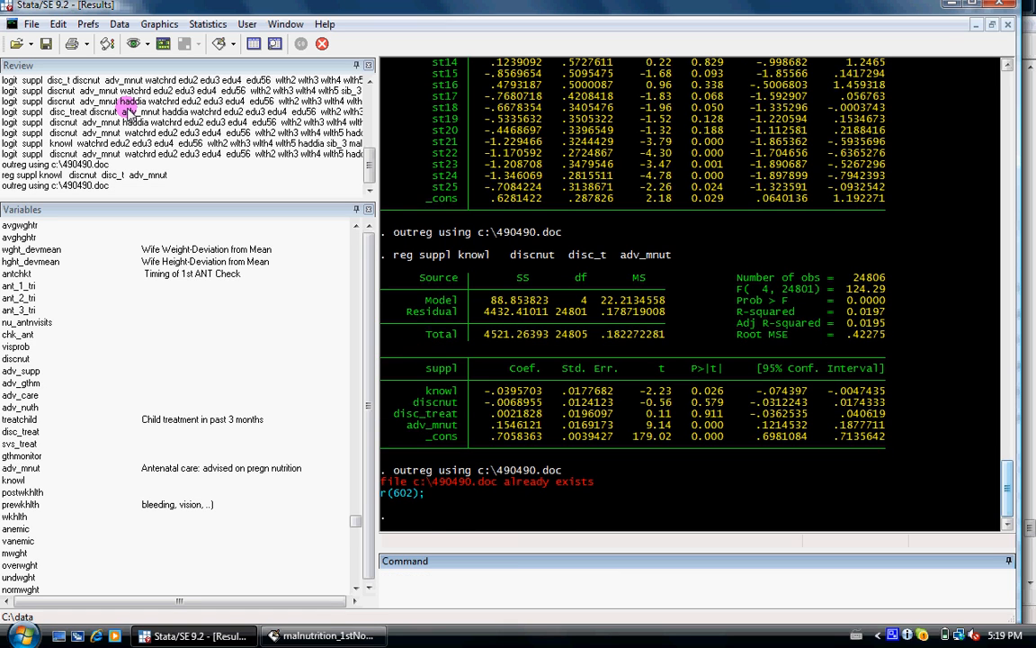
# Export again with 'outreg using c:\490490.doc, replace' to overwrite the existing file.
pyautogui.click(490, 567)
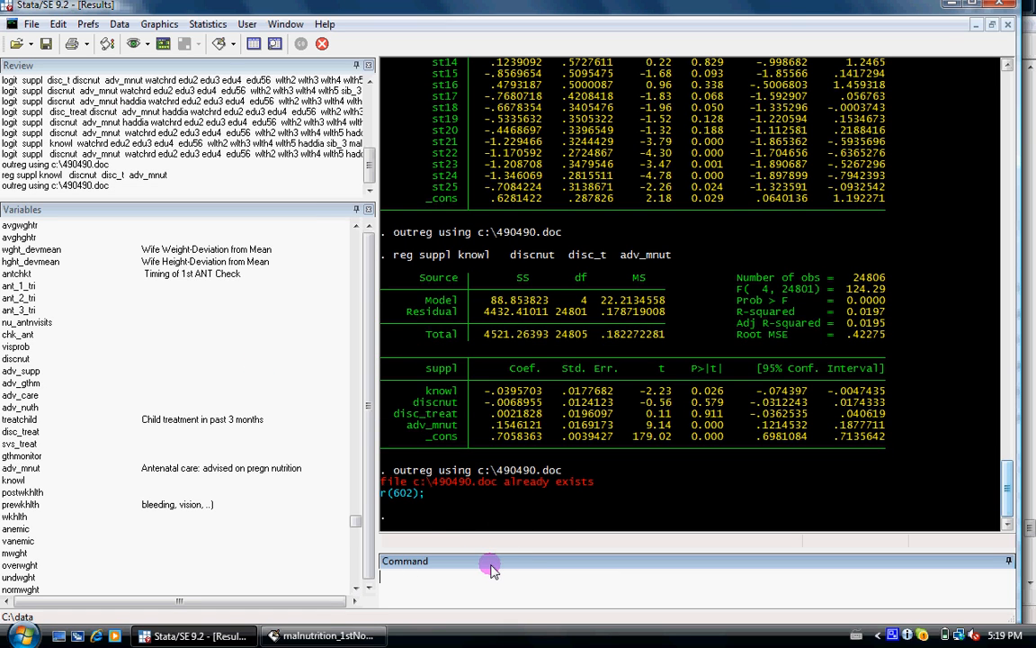
pyautogui.write('outreg using c:\\490490.doc')
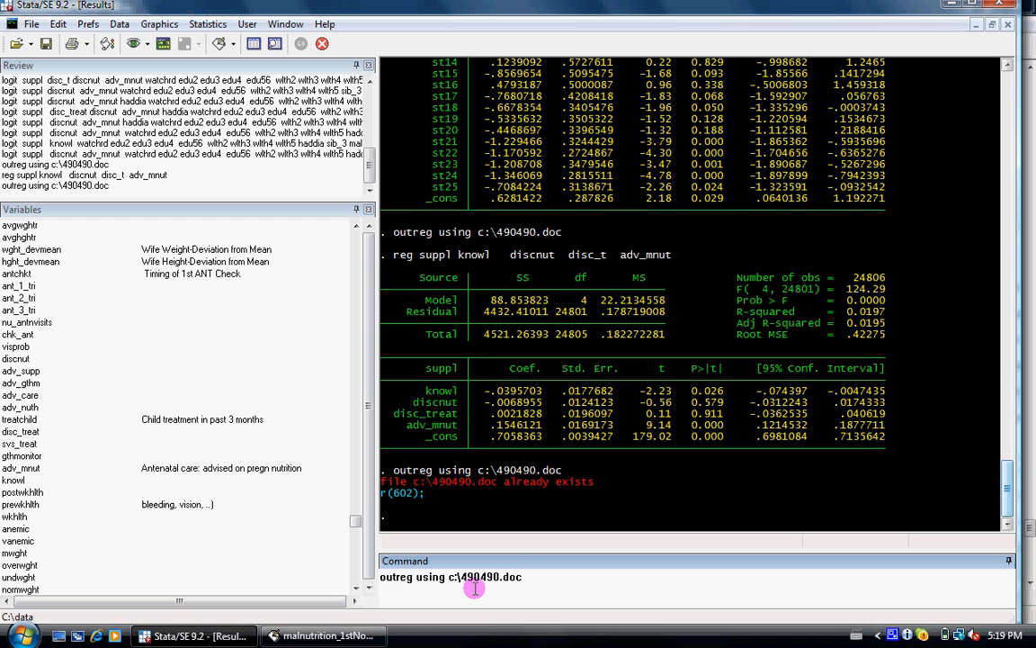
pyautogui.write(', replac')
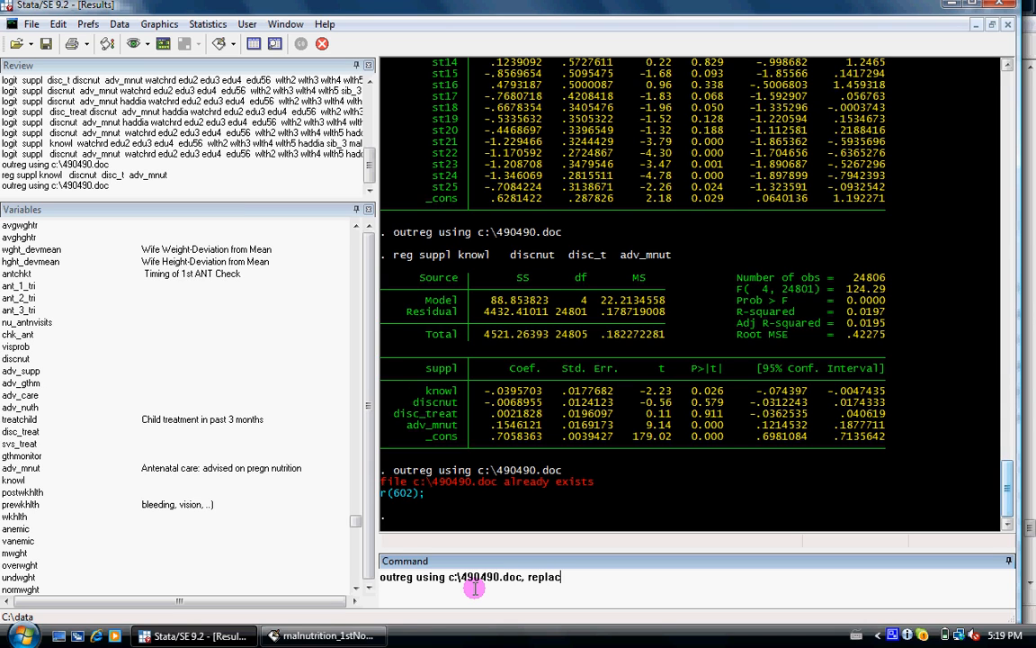
pyautogui.write('e')
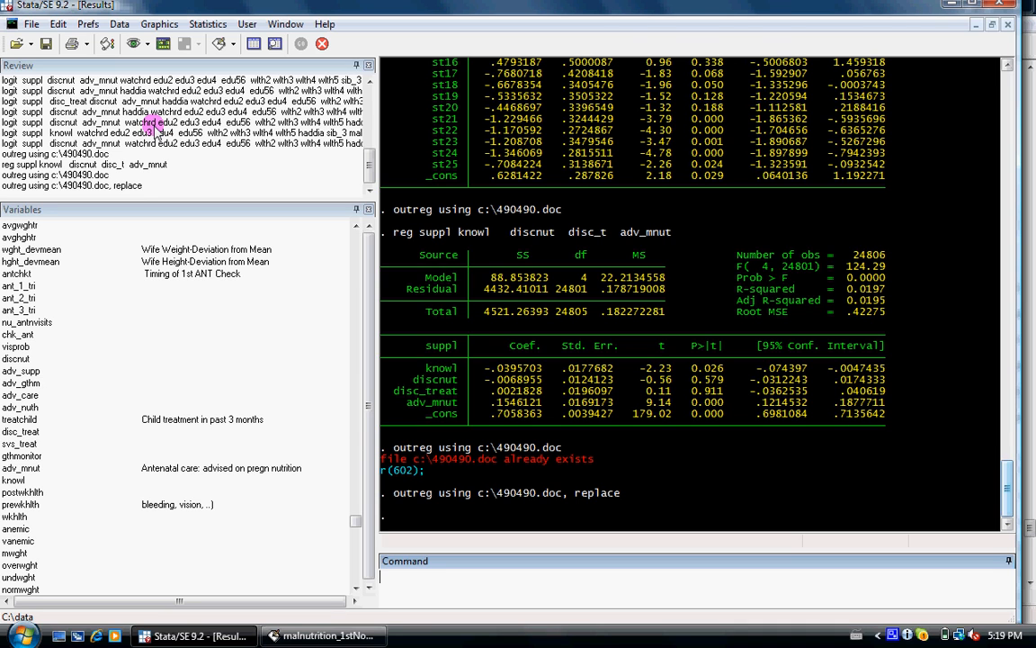
# Rerun the logit without knowl, then with knowl, appending each to c:\490490.doc.
pyautogui.click(152, 143)
pyautogui.write('outreg using c:\\490490.doc,')
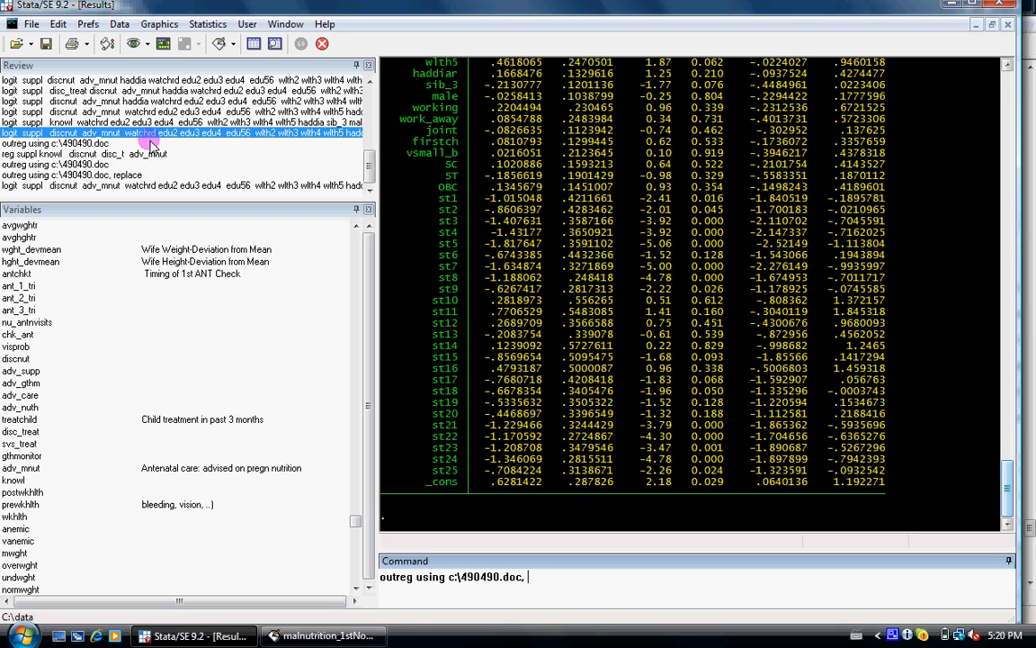
pyautogui.write('appe')
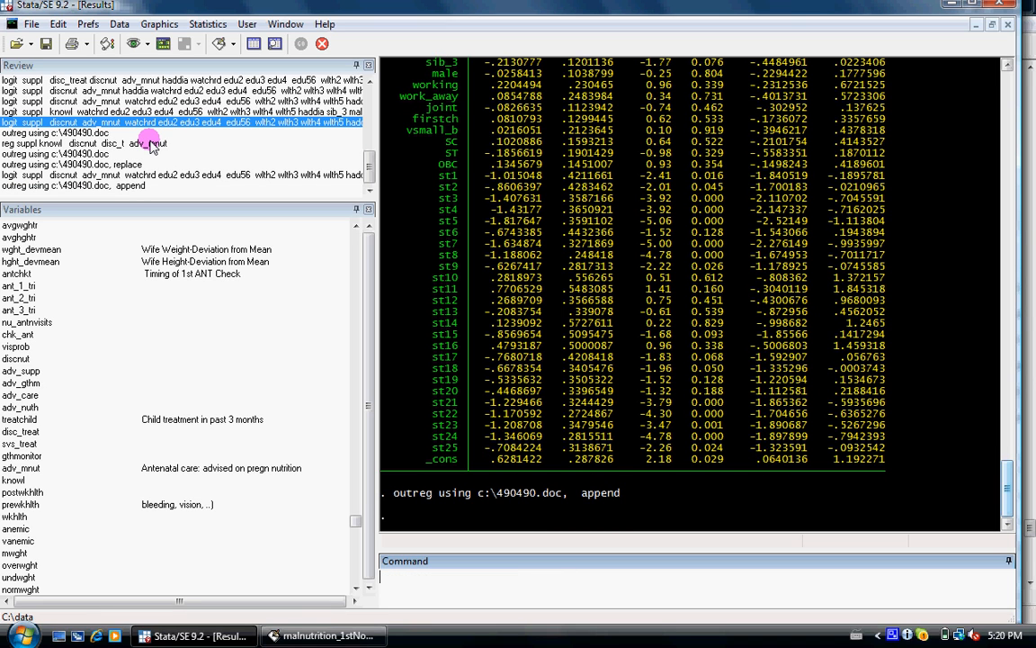
pyautogui.click(99, 111)
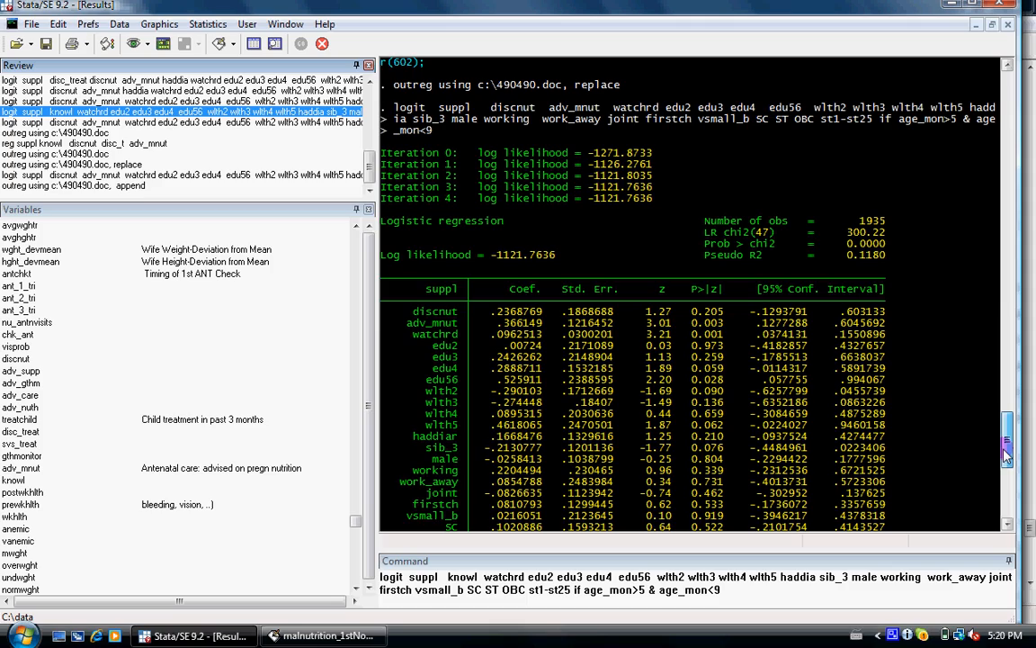
pyautogui.scroll(-3)
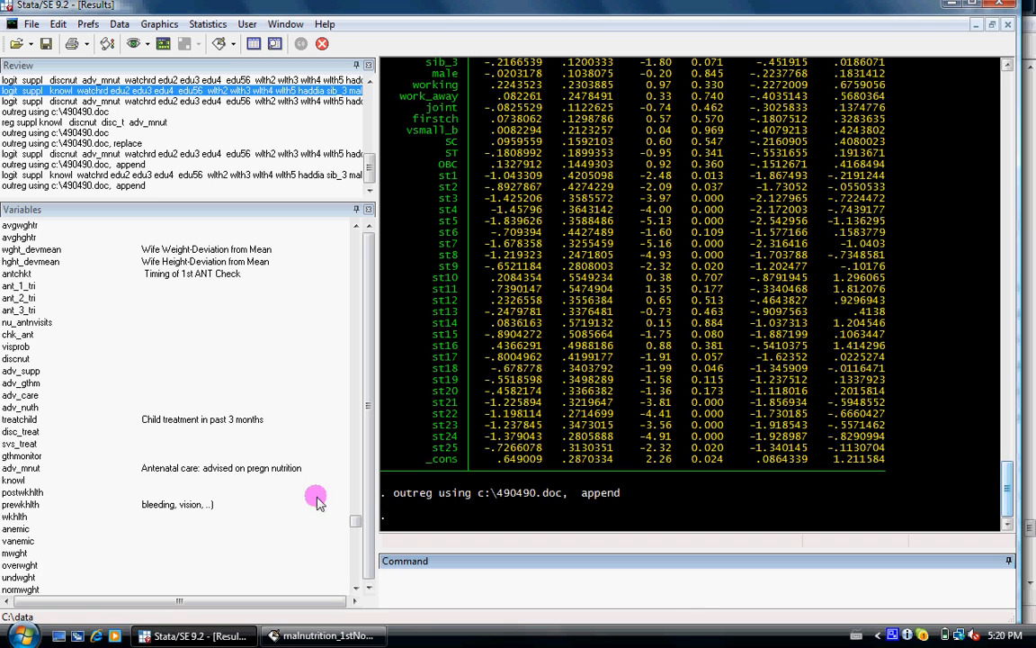
# Browse Computer to OS (C:) and open 490490.doc in Word.
pyautogui.click(13, 635)
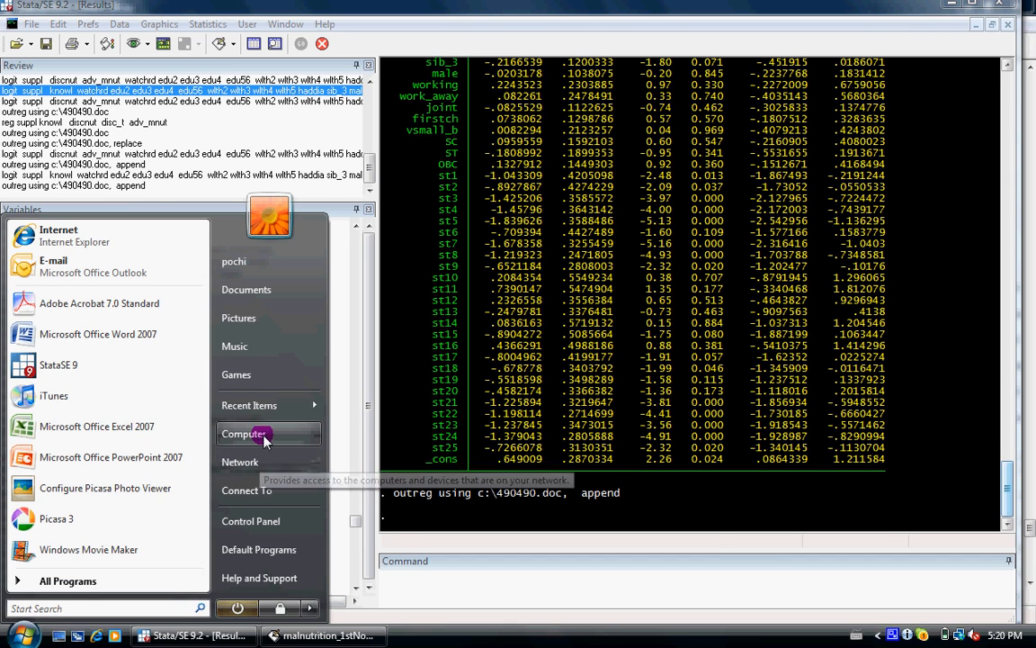
pyautogui.click(245, 434)
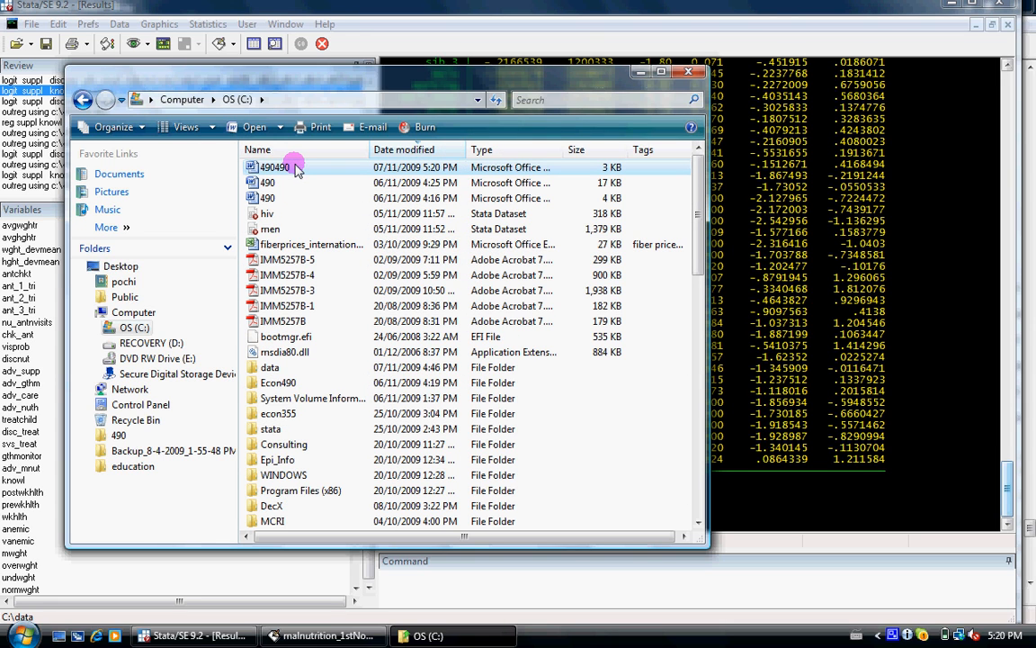
pyautogui.doubleClick(274, 168)
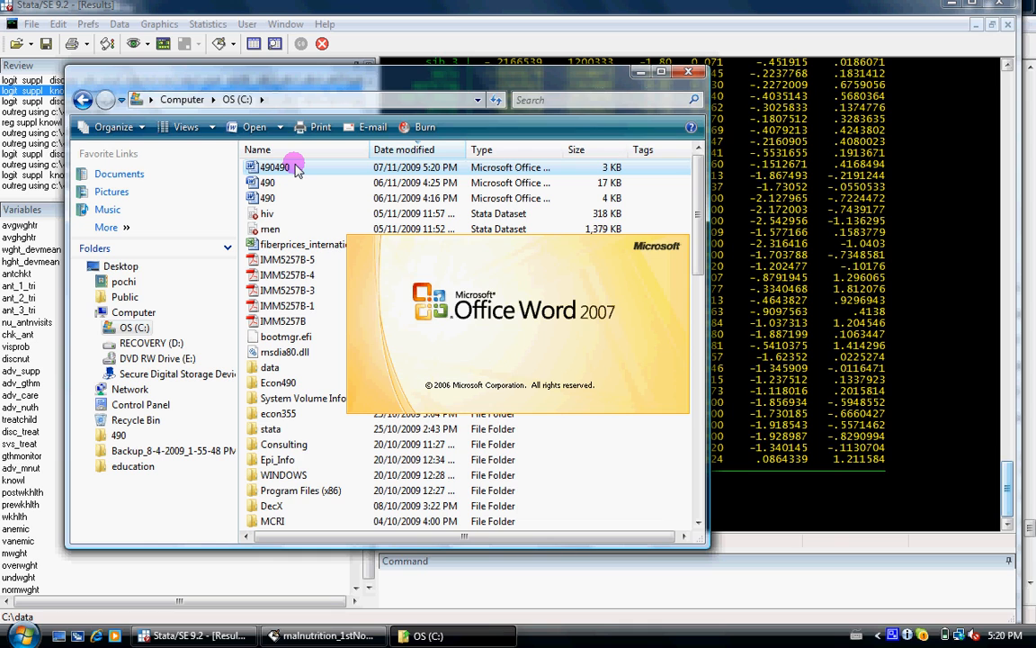
pyautogui.doubleClick(274, 167)
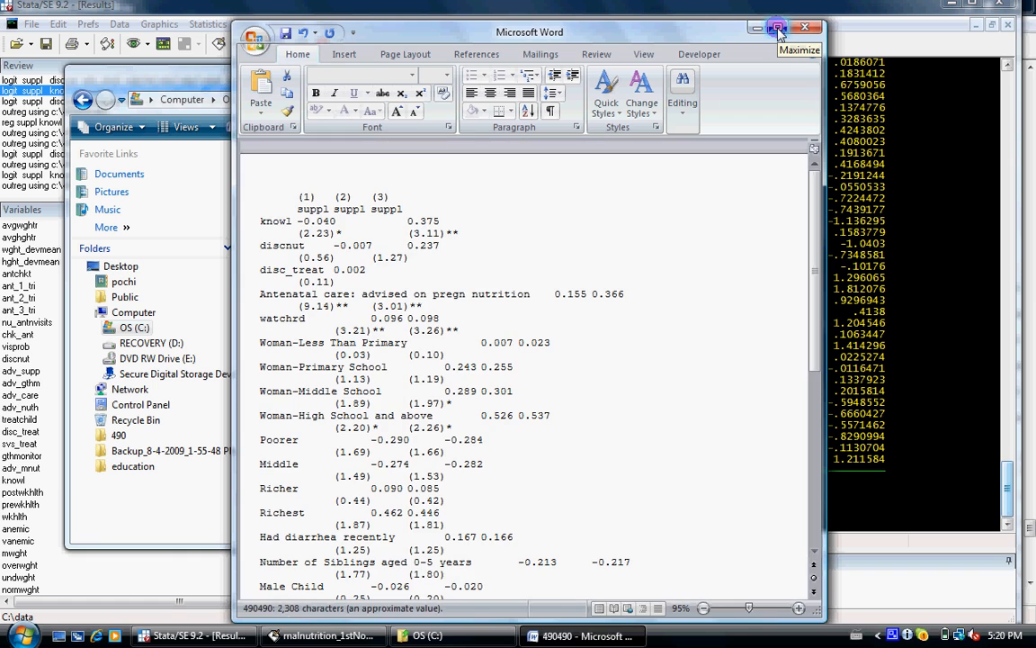
# Maximize the Word window showing 490490.doc.
pyautogui.click(776, 27)
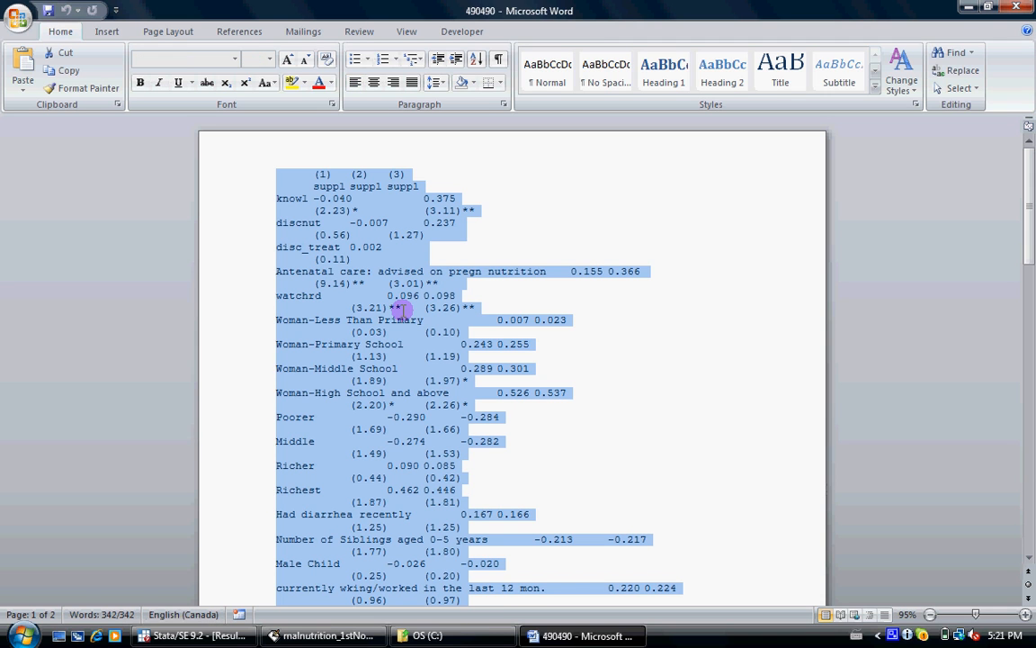
pyautogui.moveTo(105, 32)
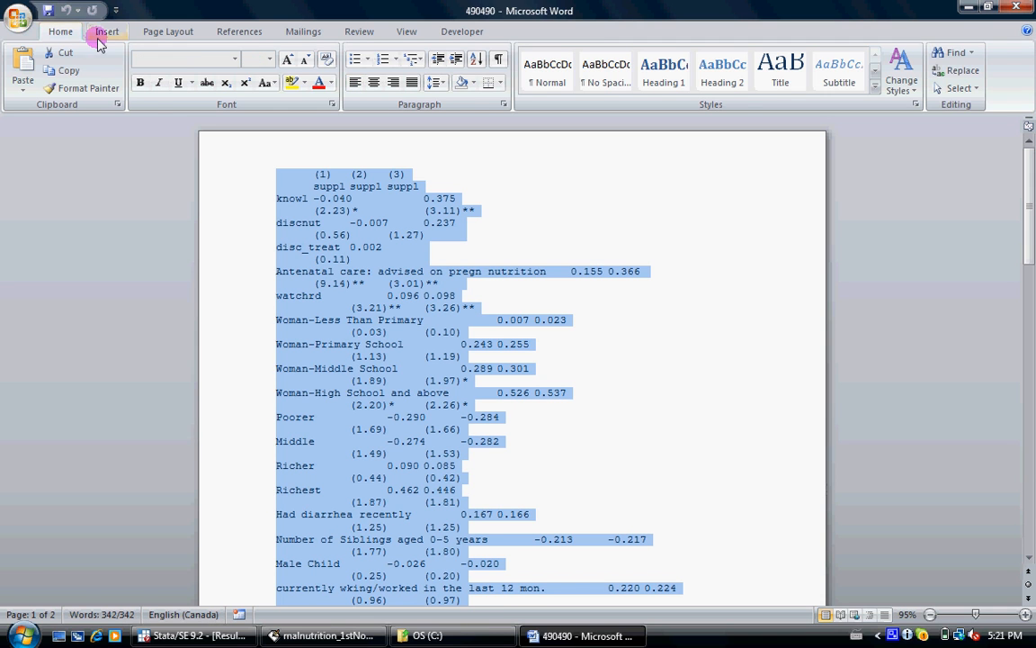
# Convert the selected outreg text into a table via Insert > Table.
pyautogui.click(106, 30)
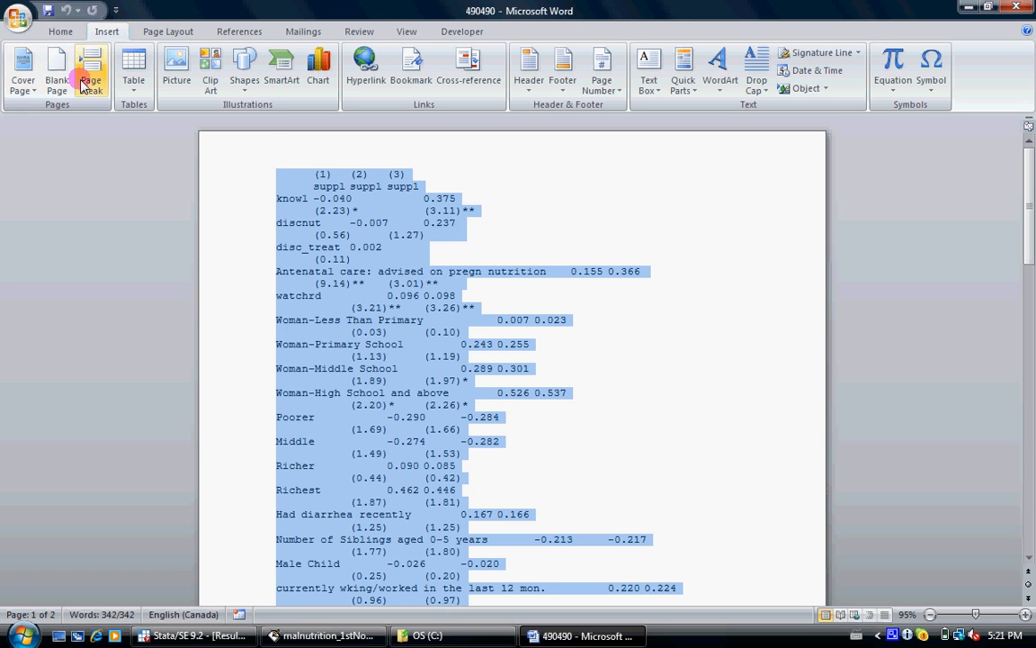
pyautogui.click(133, 67)
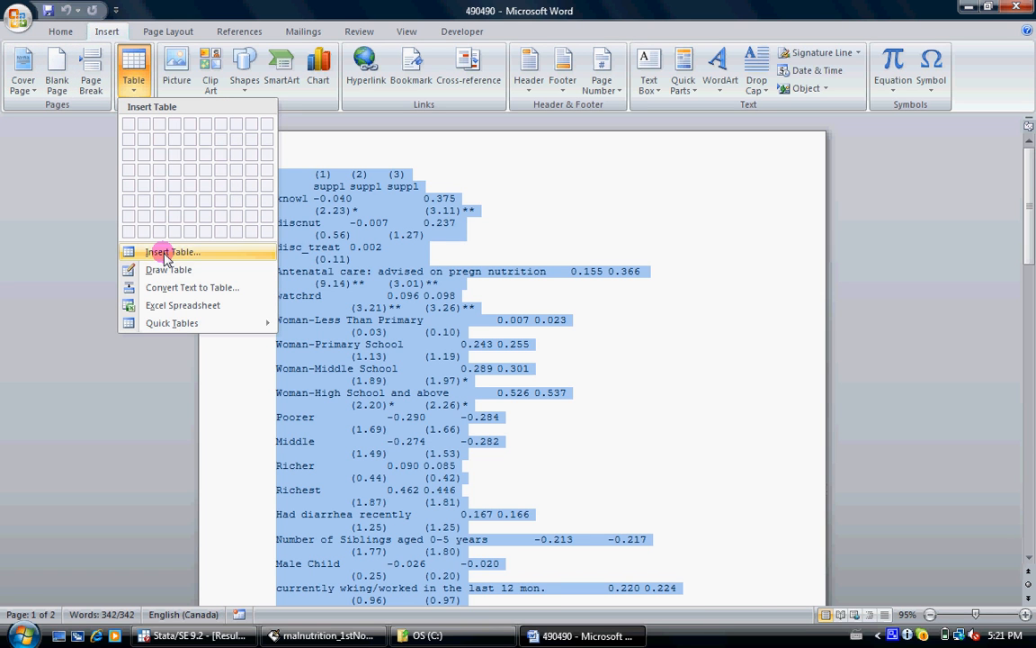
pyautogui.click(173, 252)
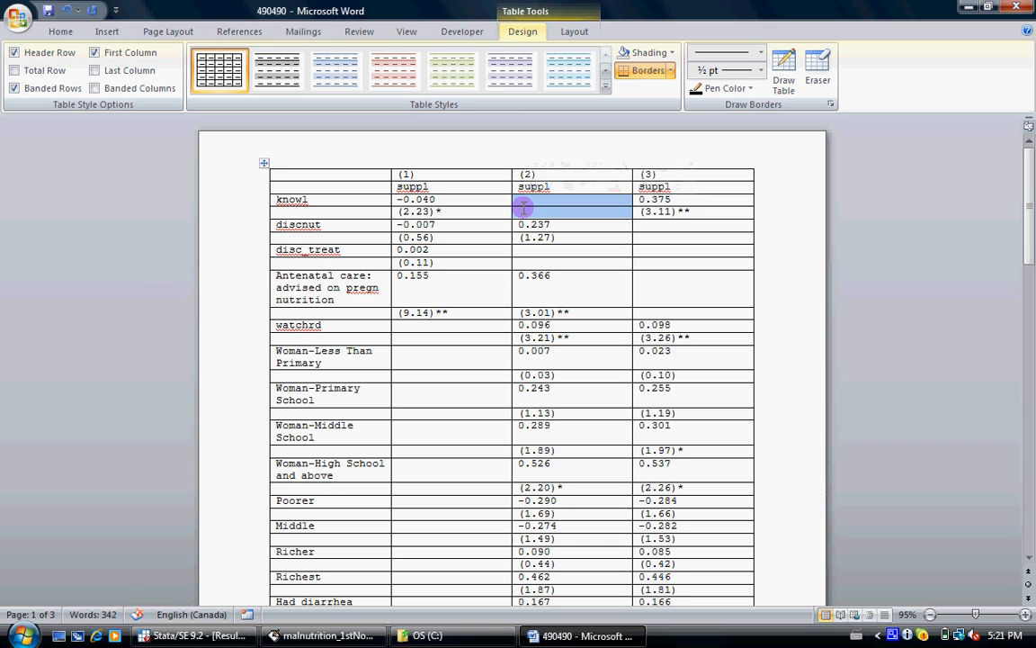
pyautogui.click(573, 199)
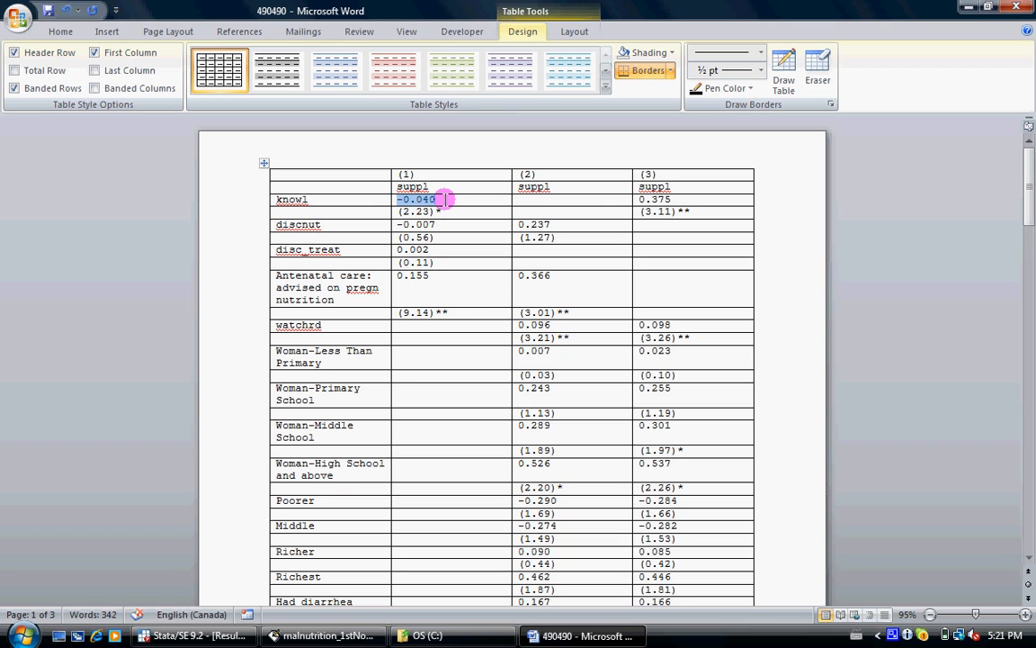
pyautogui.moveTo(443, 199); pyautogui.dragTo(420, 211)
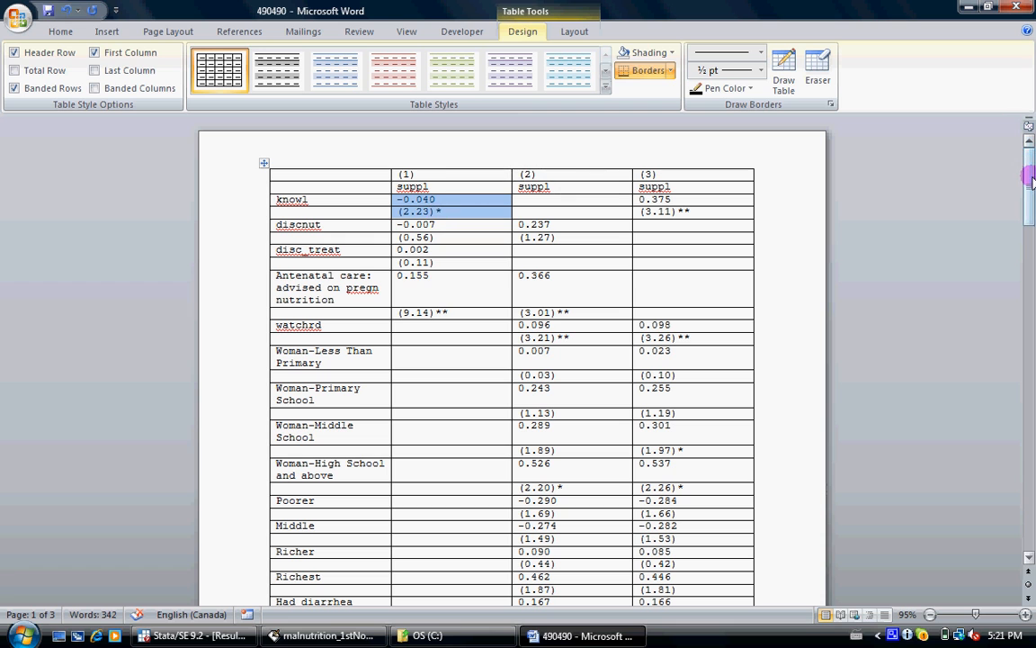
pyautogui.scroll(-3)
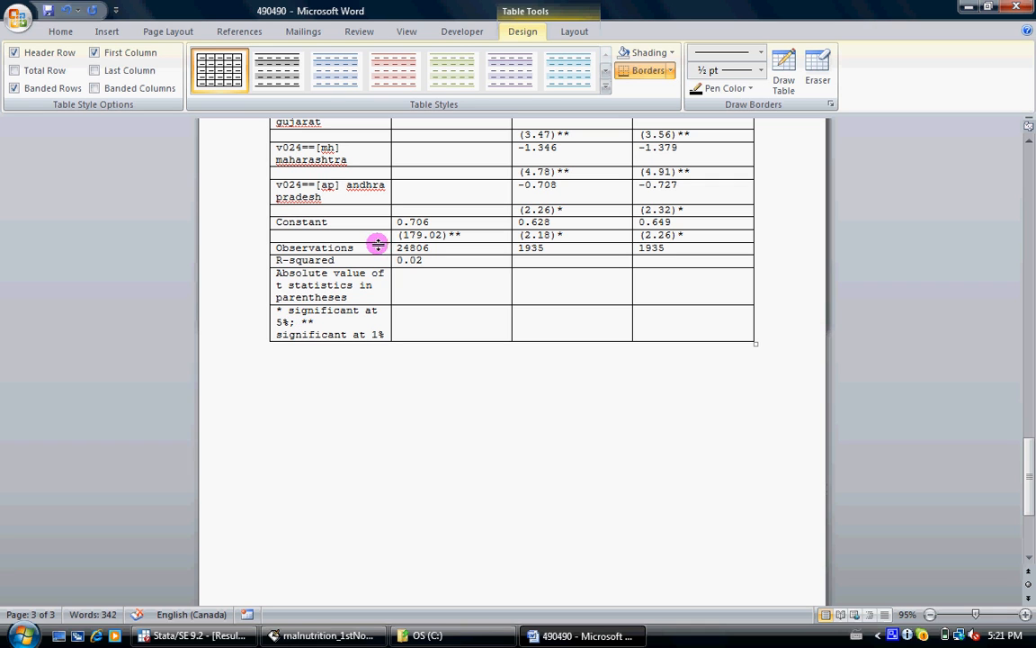
pyautogui.click(412, 247)
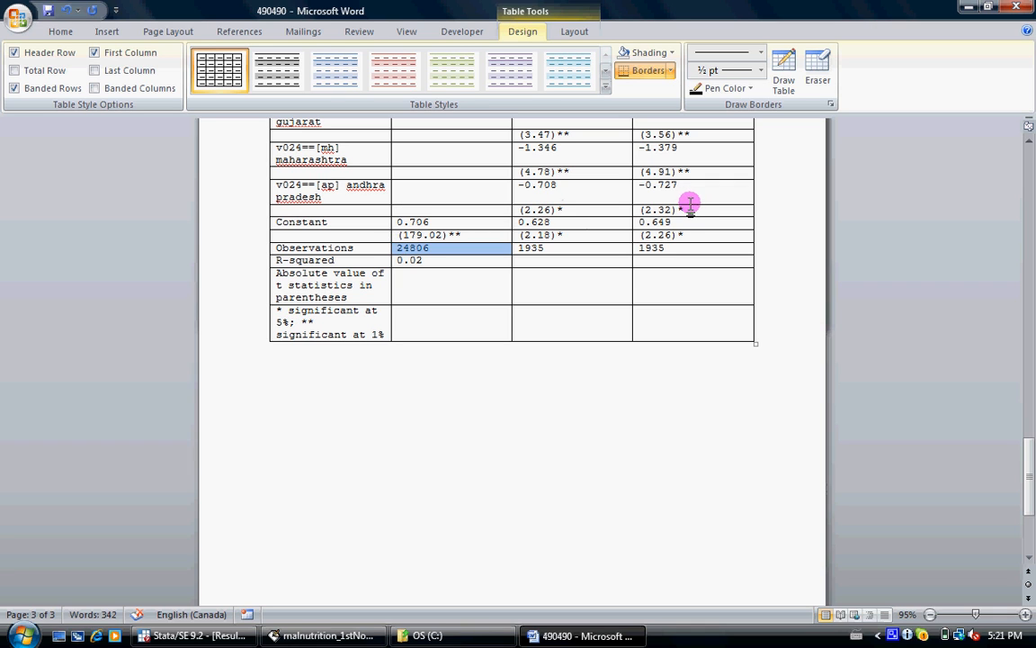
pyautogui.moveTo(430, 260)
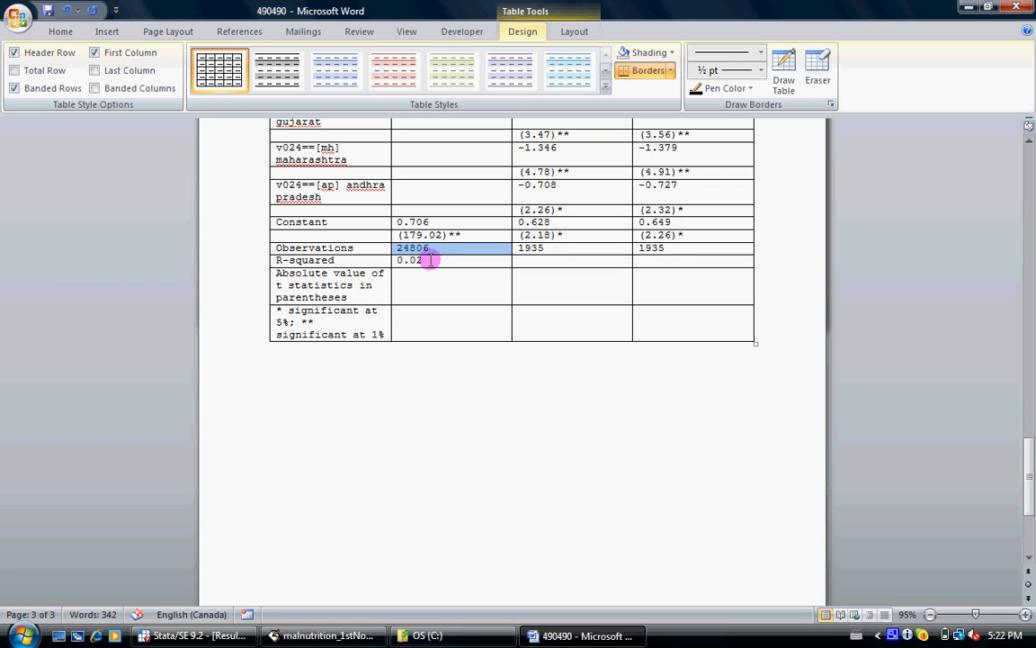
pyautogui.moveTo(635, 249)
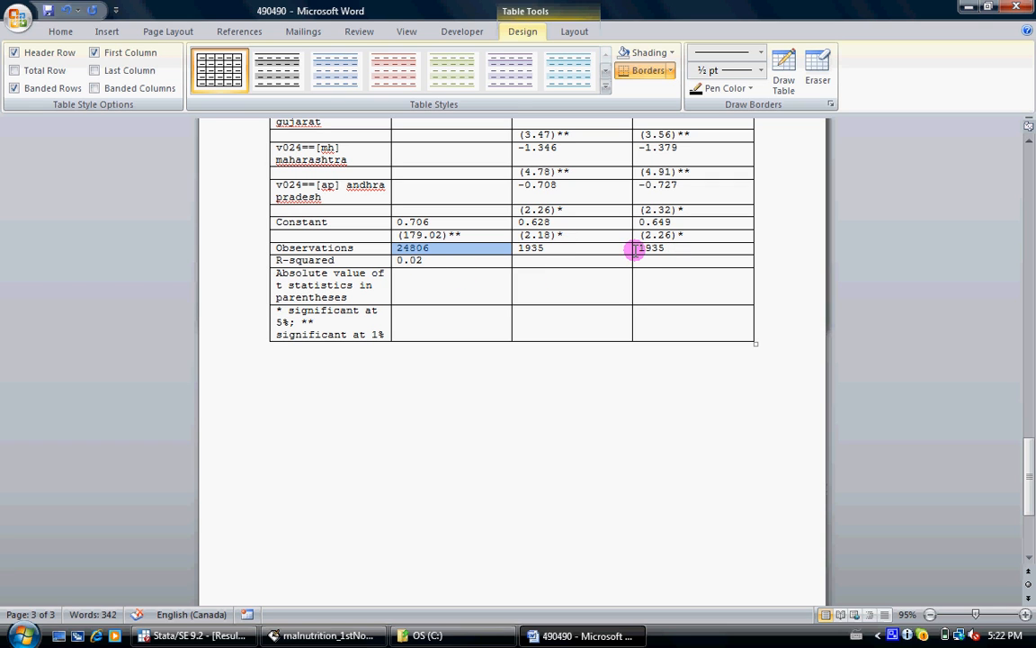
pyautogui.moveTo(642, 261)
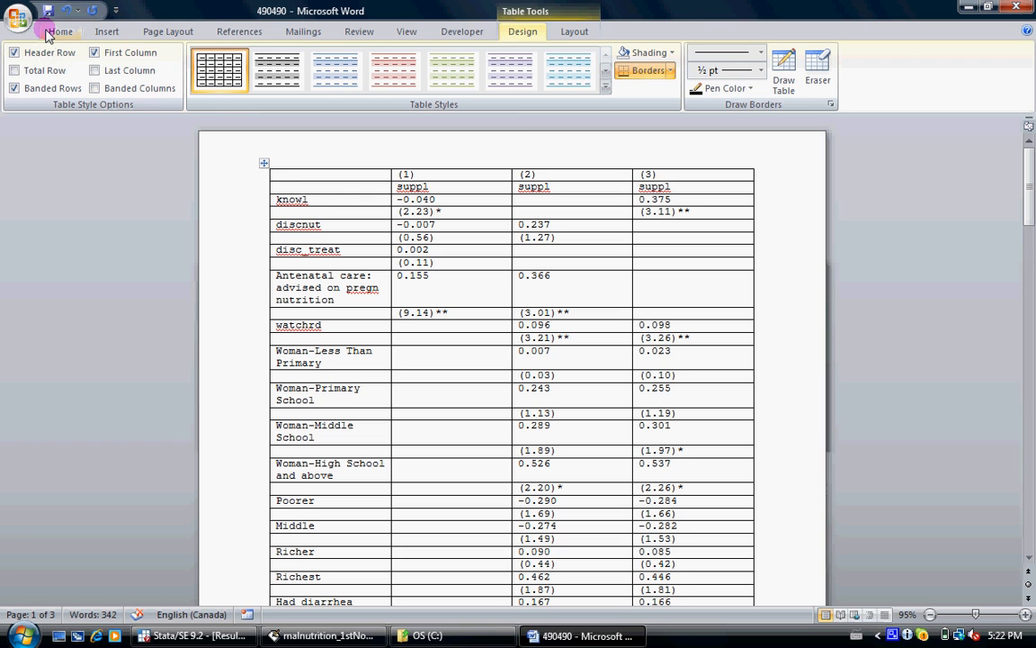
# Cancel Word's Save As dialog for 490490 and switch back to Stata from the taskbar.
pyautogui.click(18, 16)
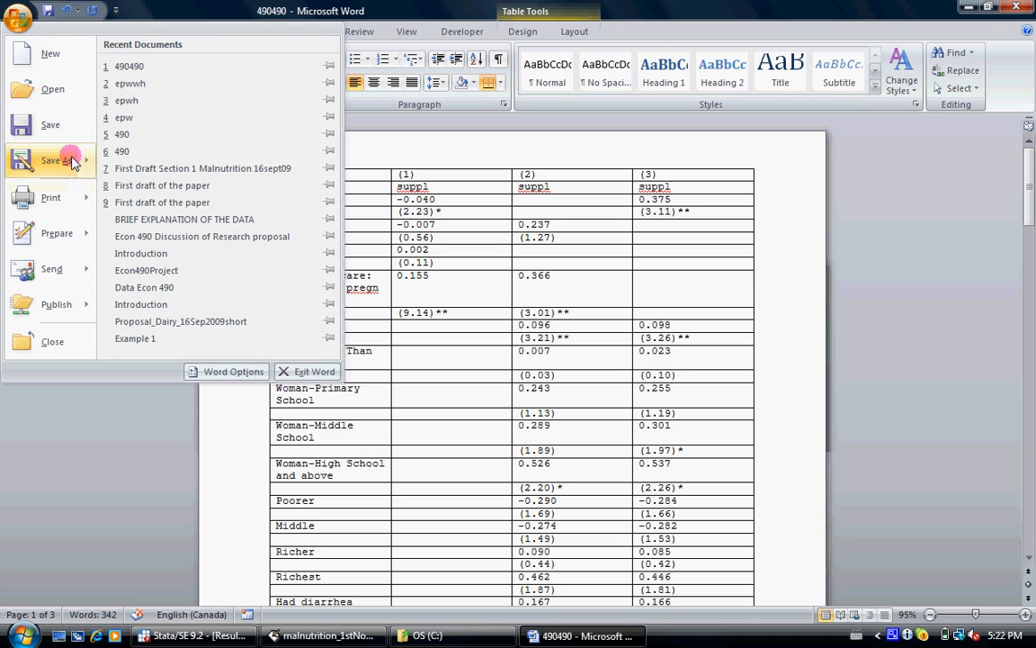
pyautogui.click(51, 160)
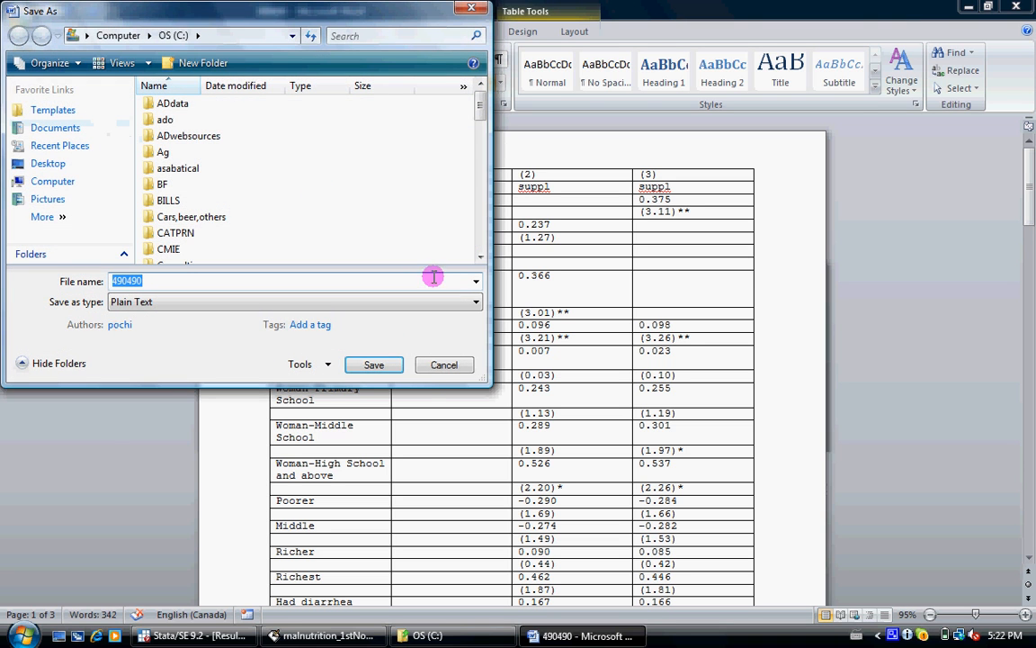
pyautogui.click(20, 16)
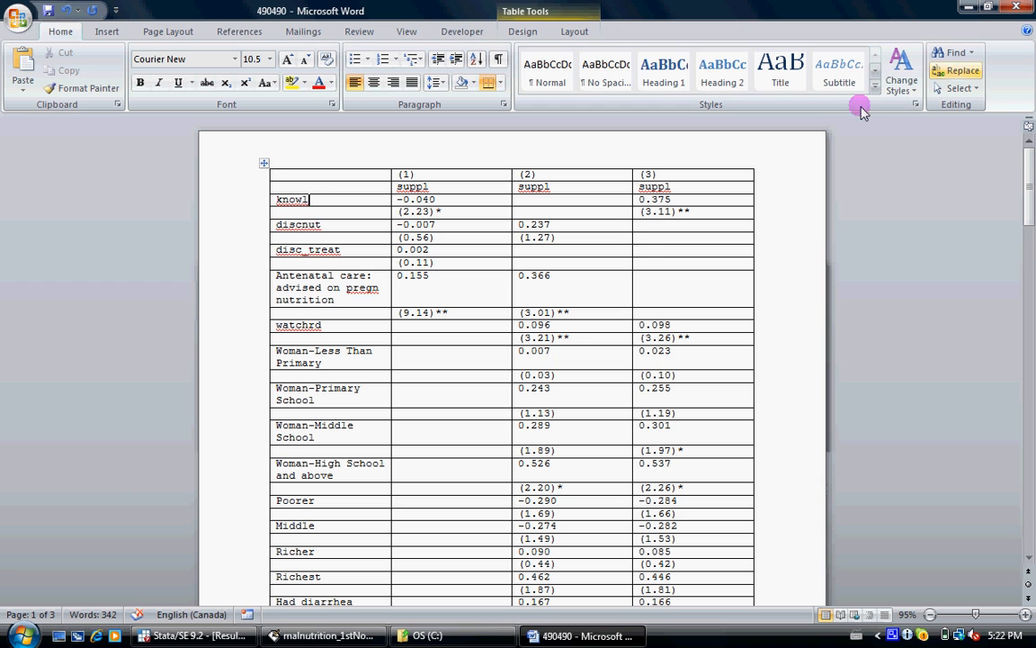
pyautogui.click(189, 636)
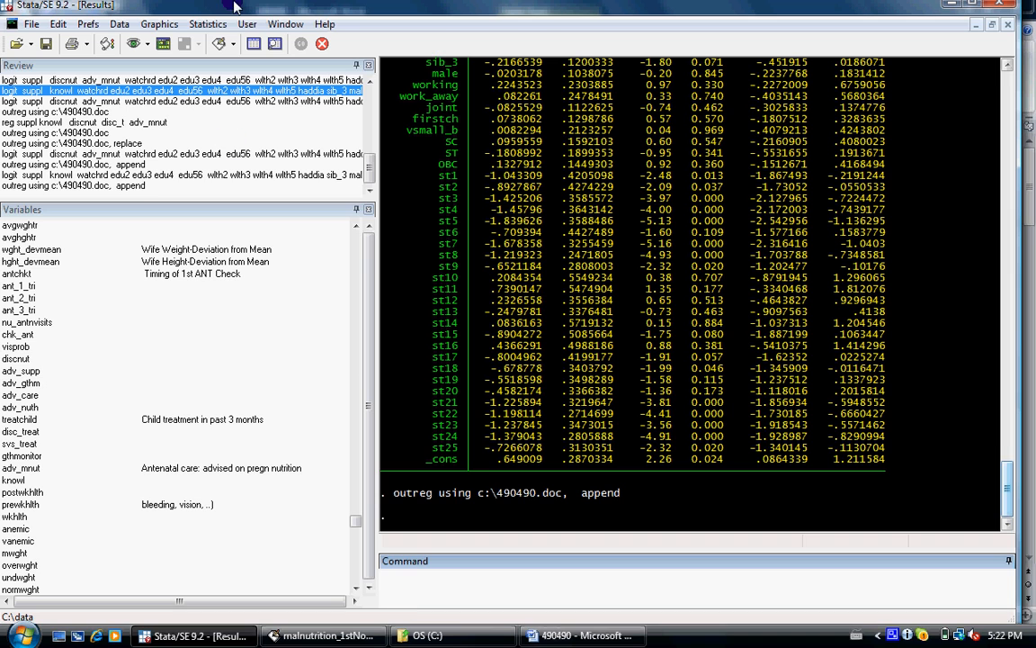
pyautogui.moveTo(216, 43)
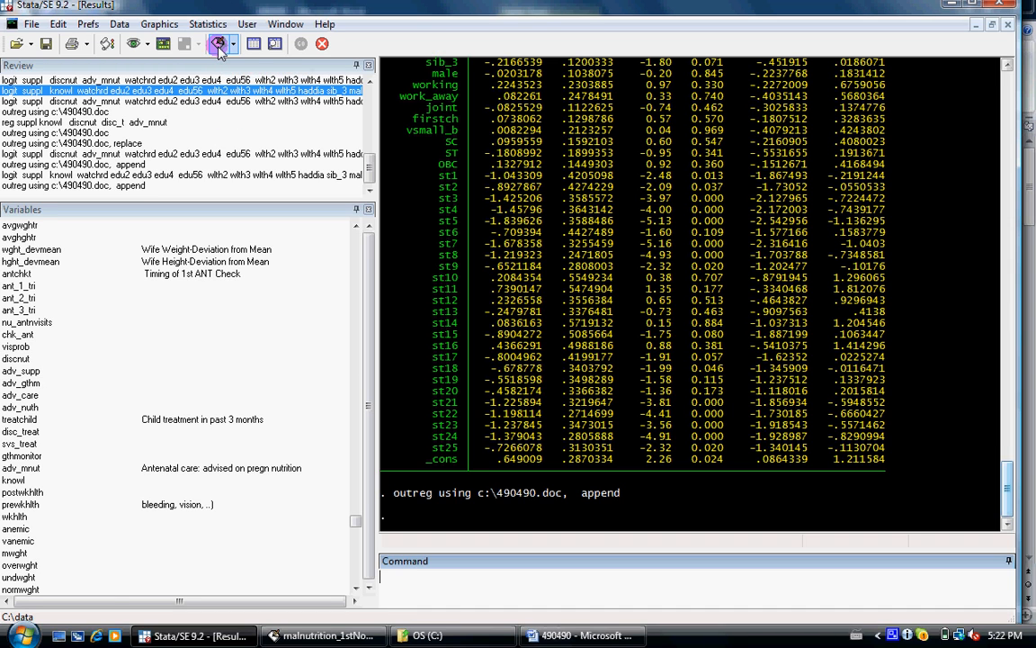
# Start a blank do-file and generate tanemic = vanemic after anemic is rejected as existing.
pyautogui.click(218, 44)
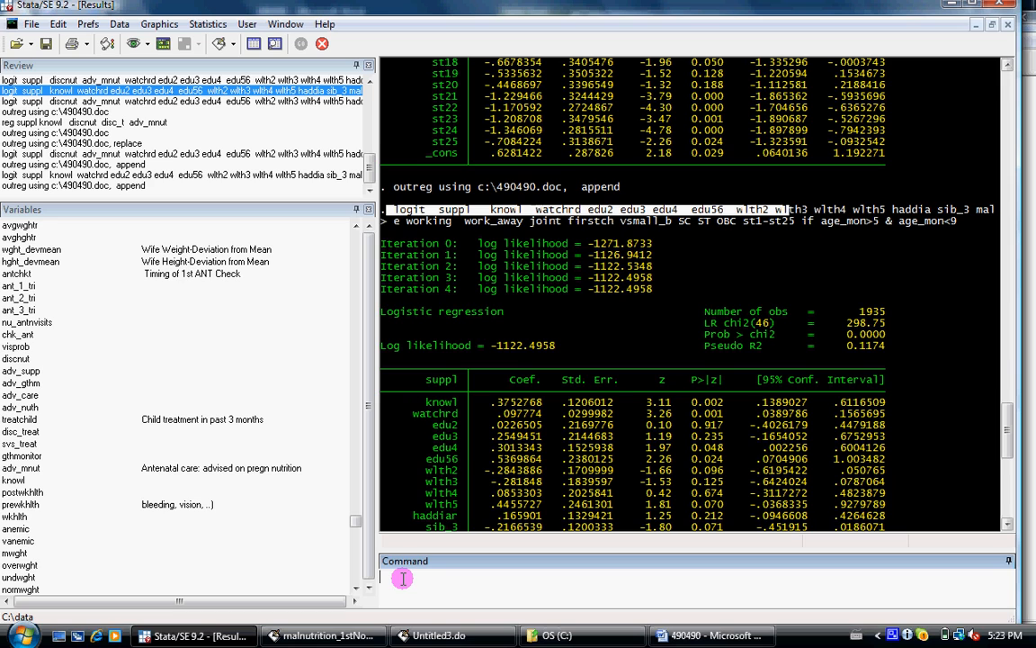
pyautogui.write('gen')
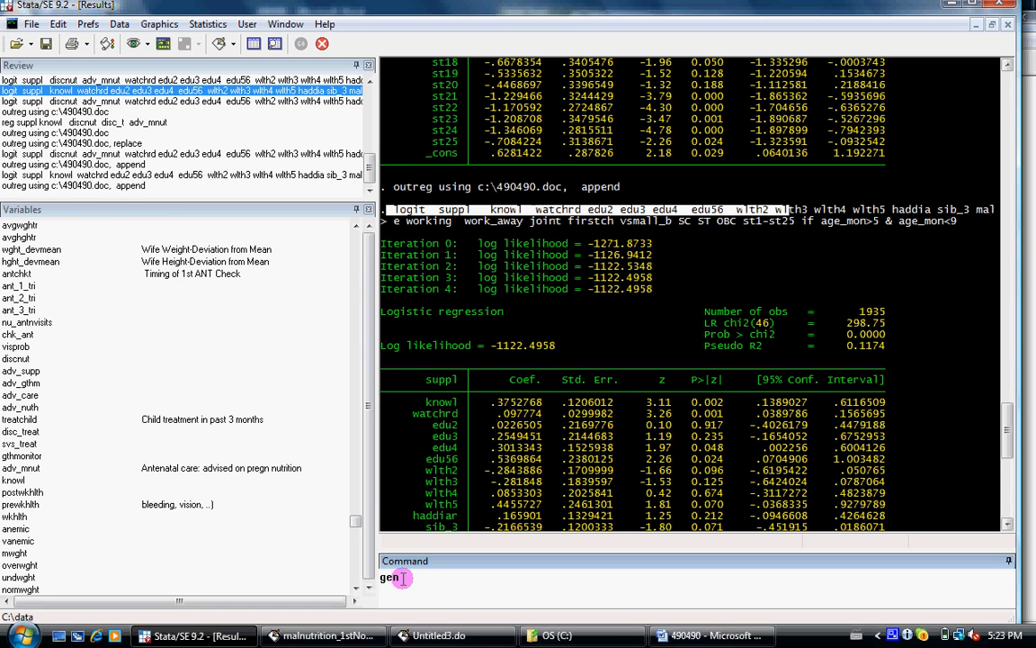
pyautogui.write('anem')
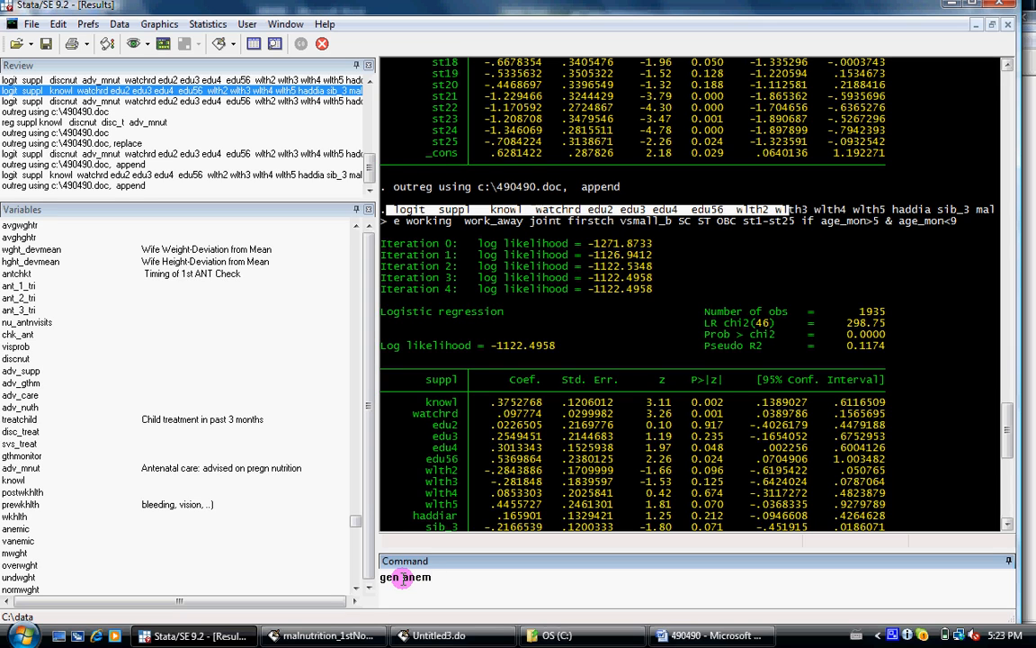
pyautogui.write('ic')
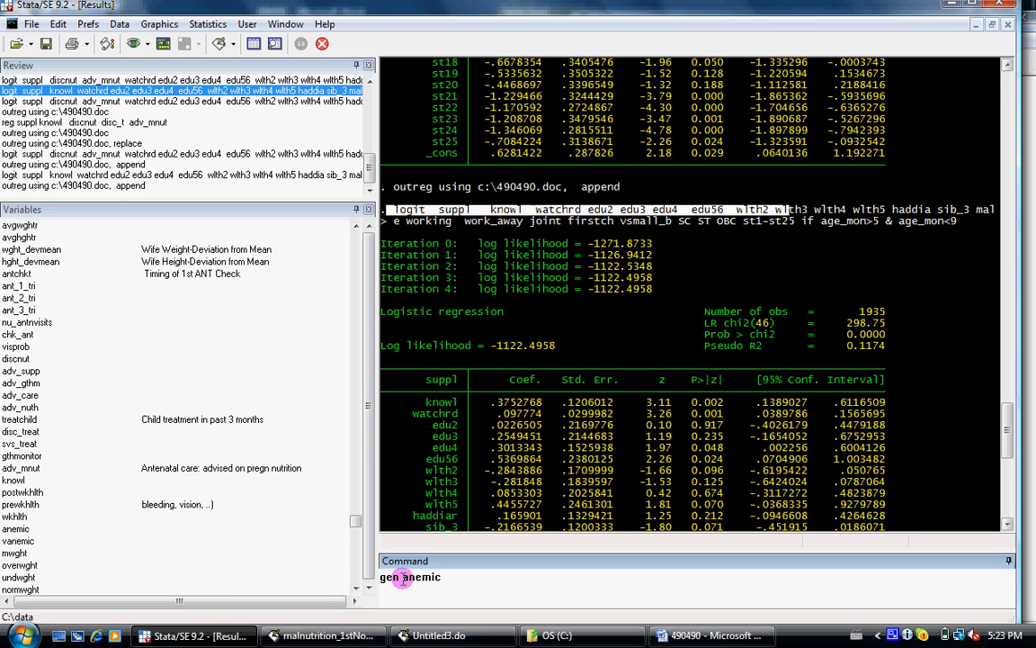
pyautogui.doubleClick(15, 528)
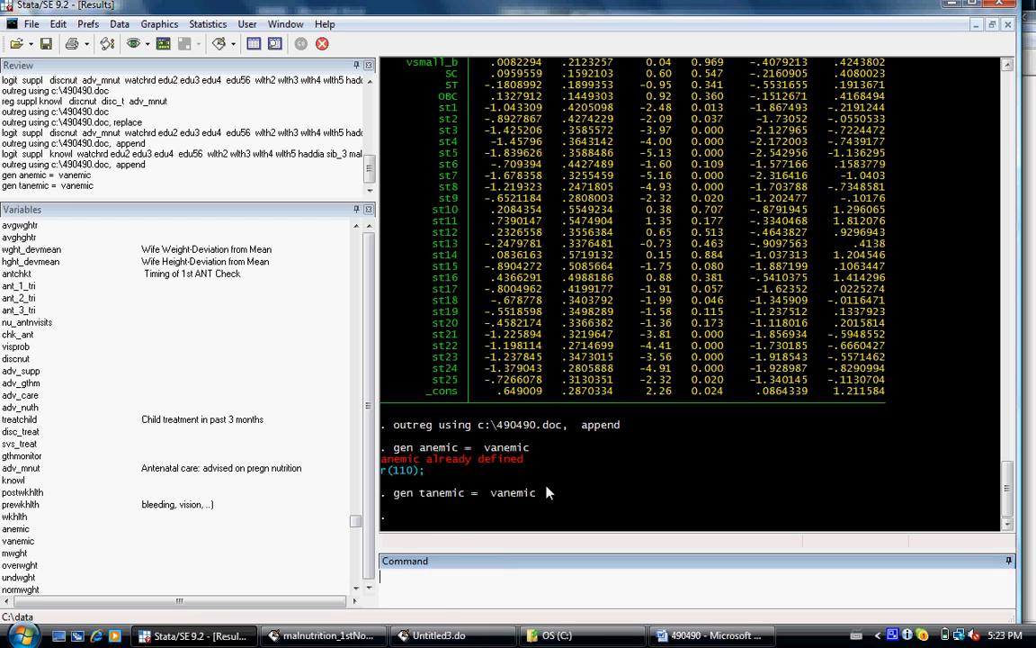
# Copy the gen tanemic and logit suppl knowl commands into the maximized Untitled3 do-file.
pyautogui.doubleClick(441, 492)
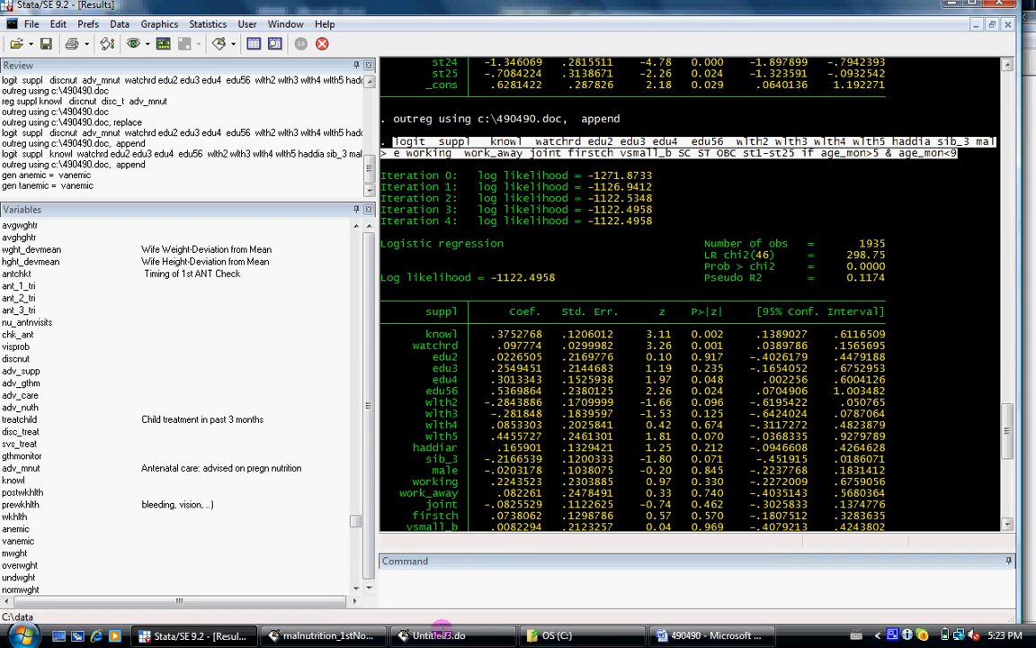
pyautogui.click(440, 635)
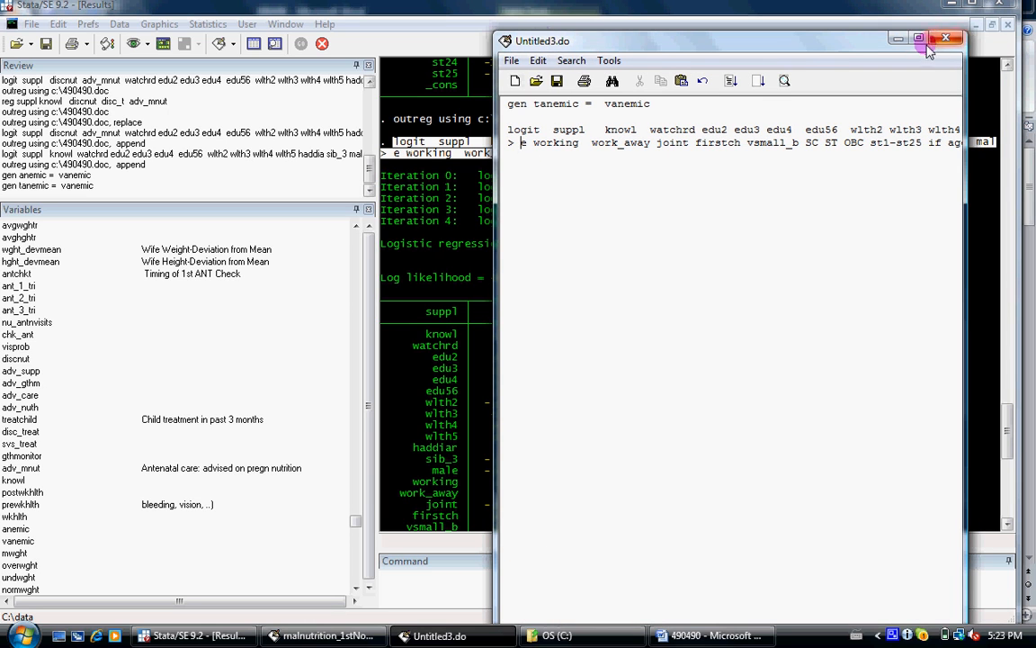
pyautogui.click(918, 38)
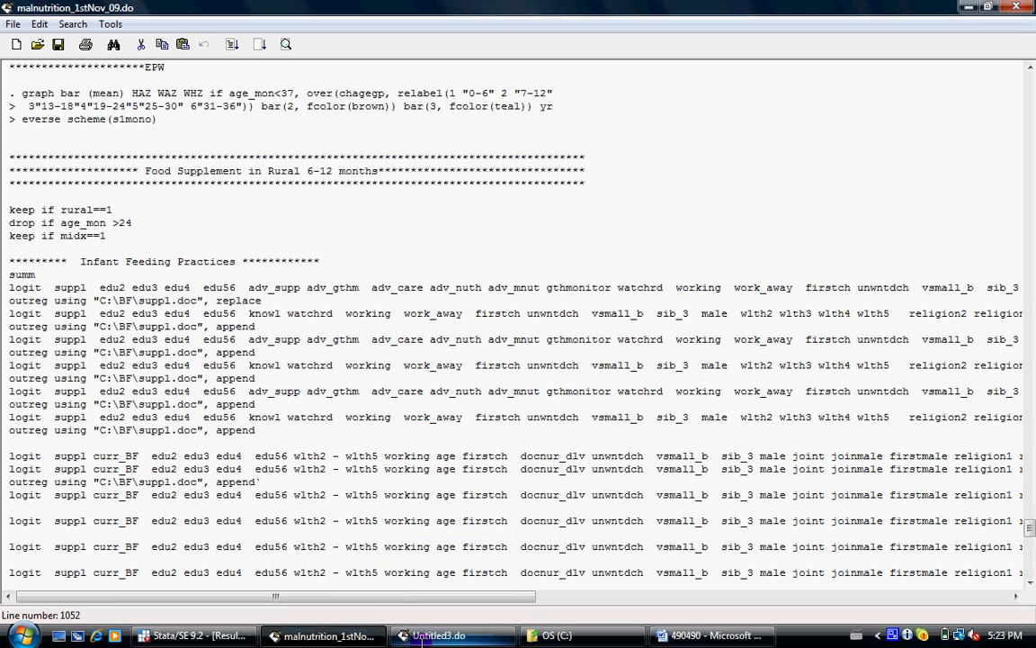
pyautogui.click(193, 635)
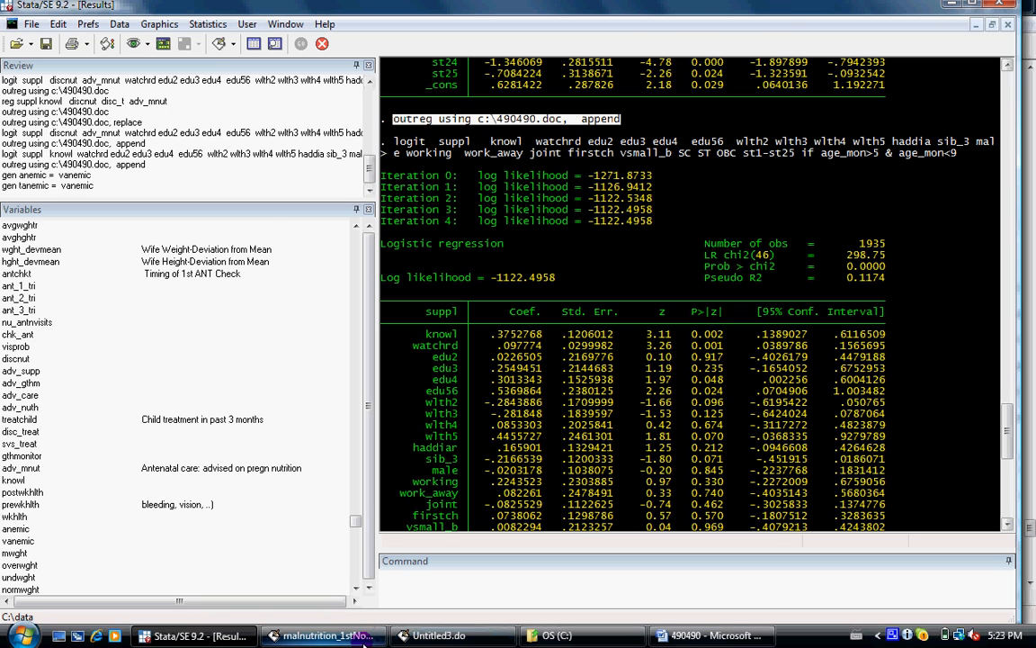
pyautogui.click(452, 635)
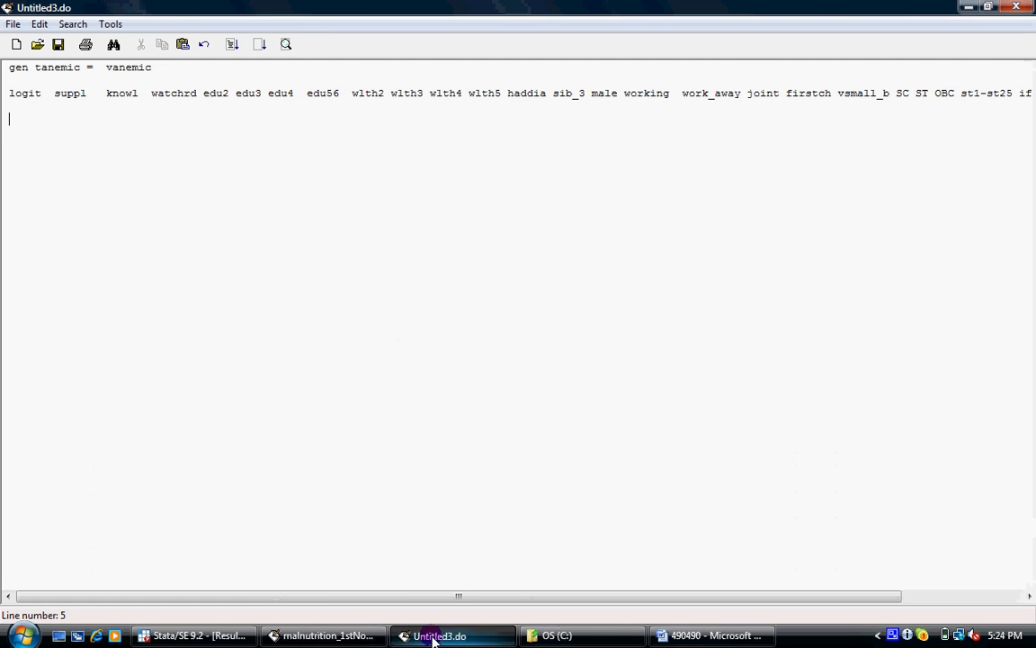
# Add 'outreg using c:\490490.doc, append' and save the do-file as 490.do on C:.
pyautogui.write('outreg using c:\\490490.doc,  append')
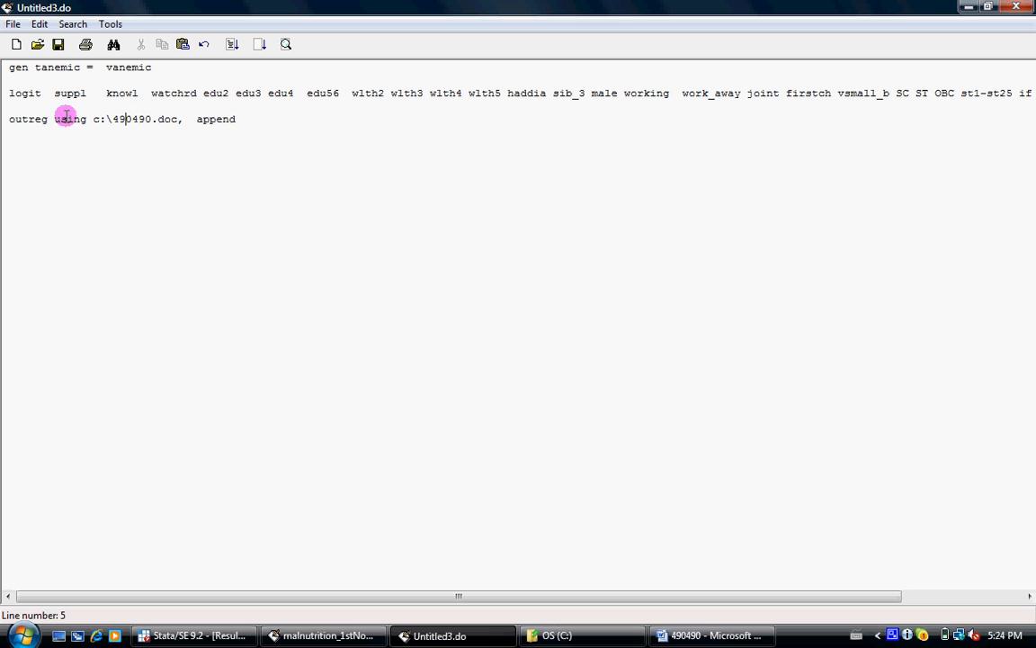
pyautogui.click(58, 45)
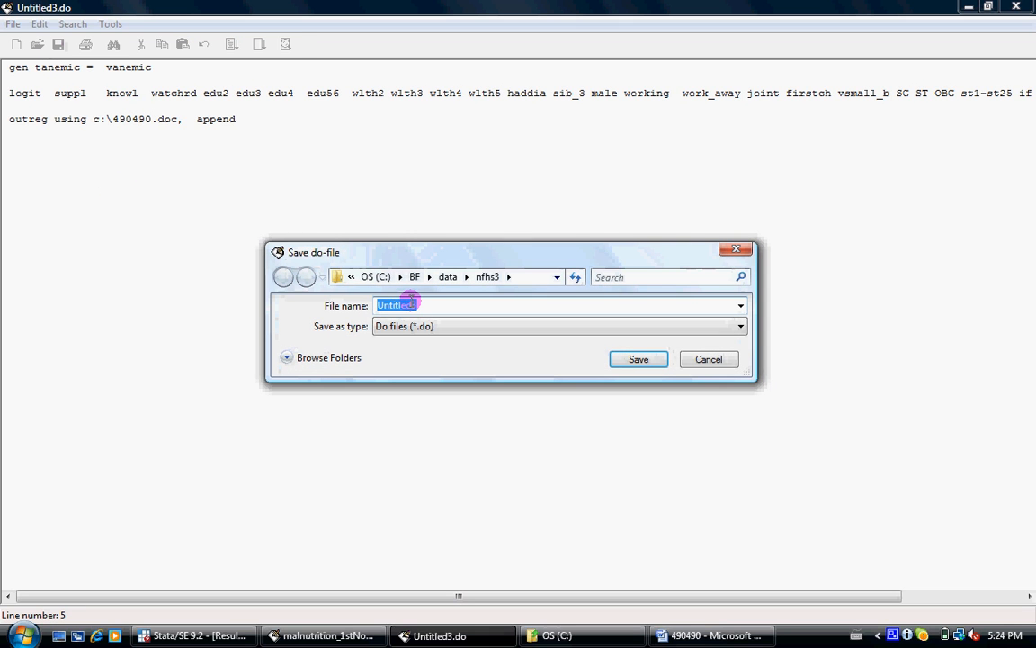
pyautogui.click(399, 276)
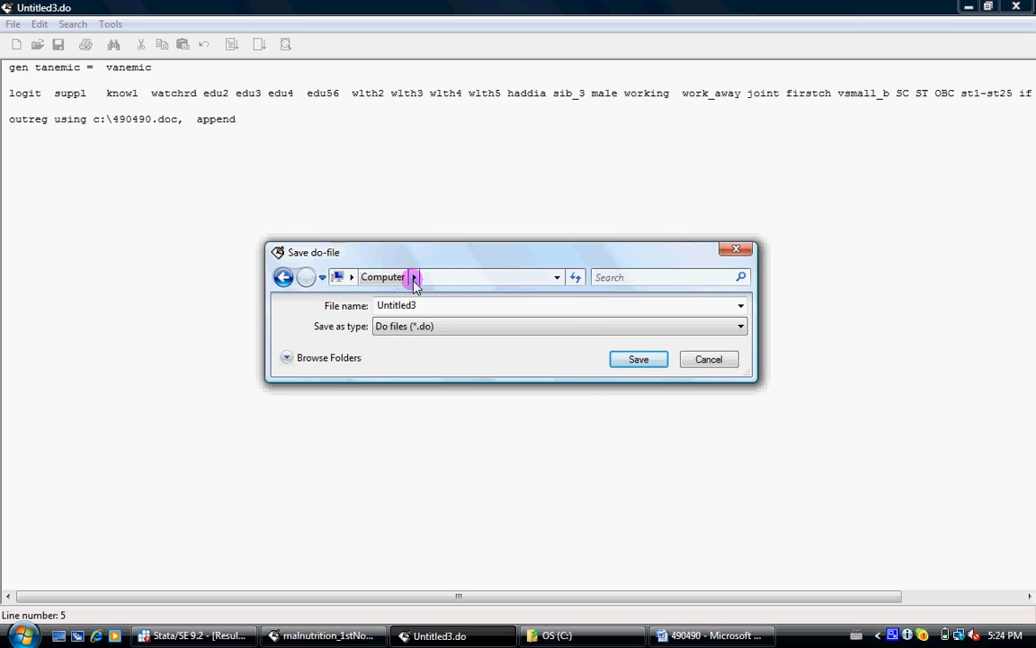
pyautogui.click(413, 276)
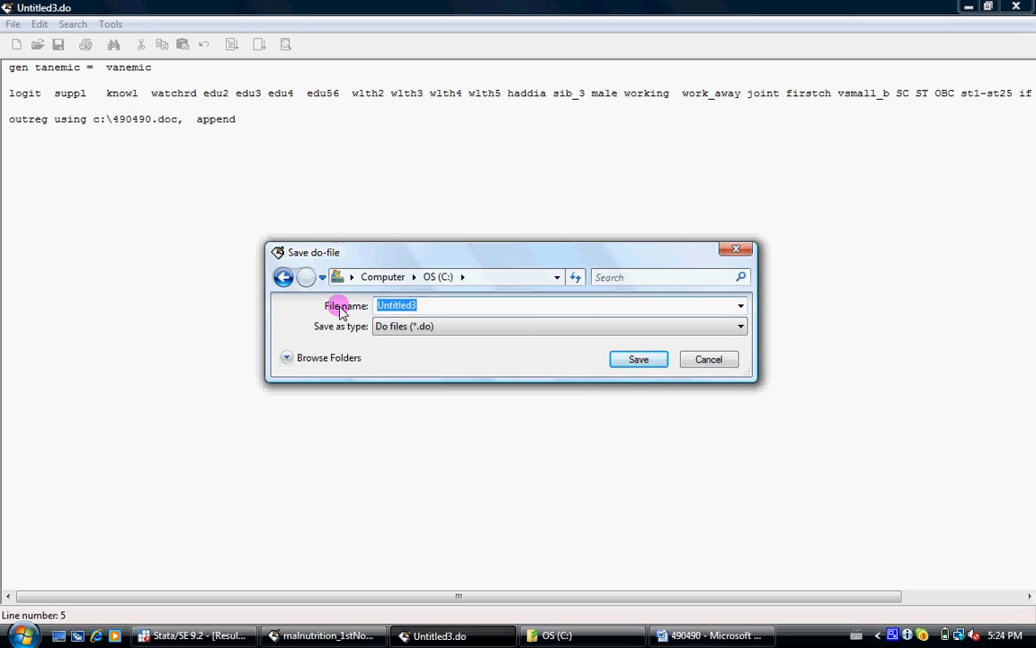
pyautogui.write('490')
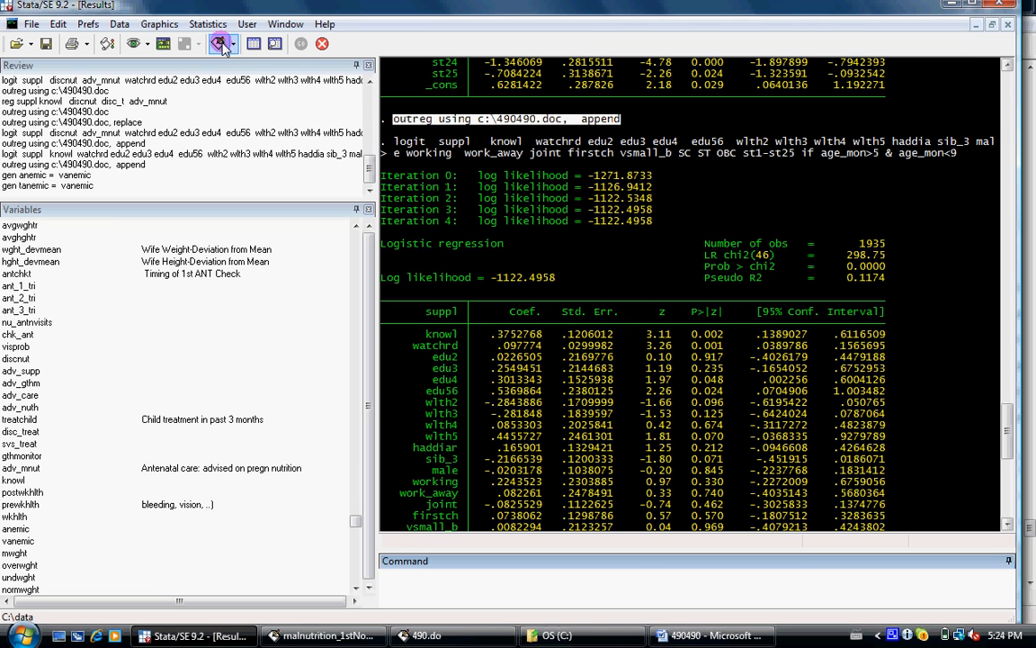
pyautogui.moveTo(427, 635)
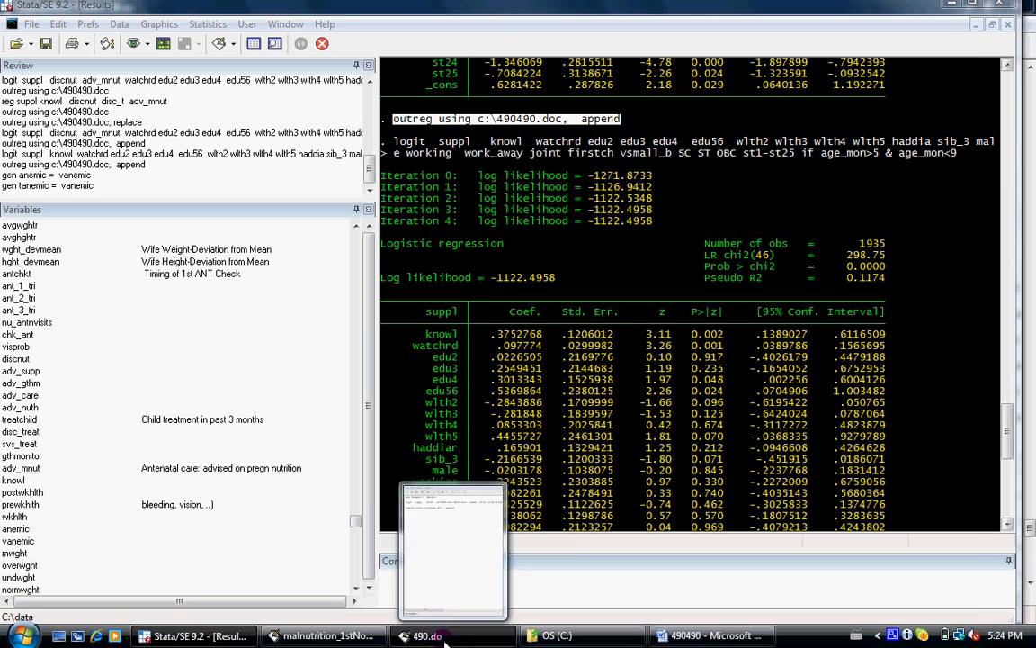
# Run the whole 490.do file, then select knowl in its logit line.
pyautogui.click(428, 636)
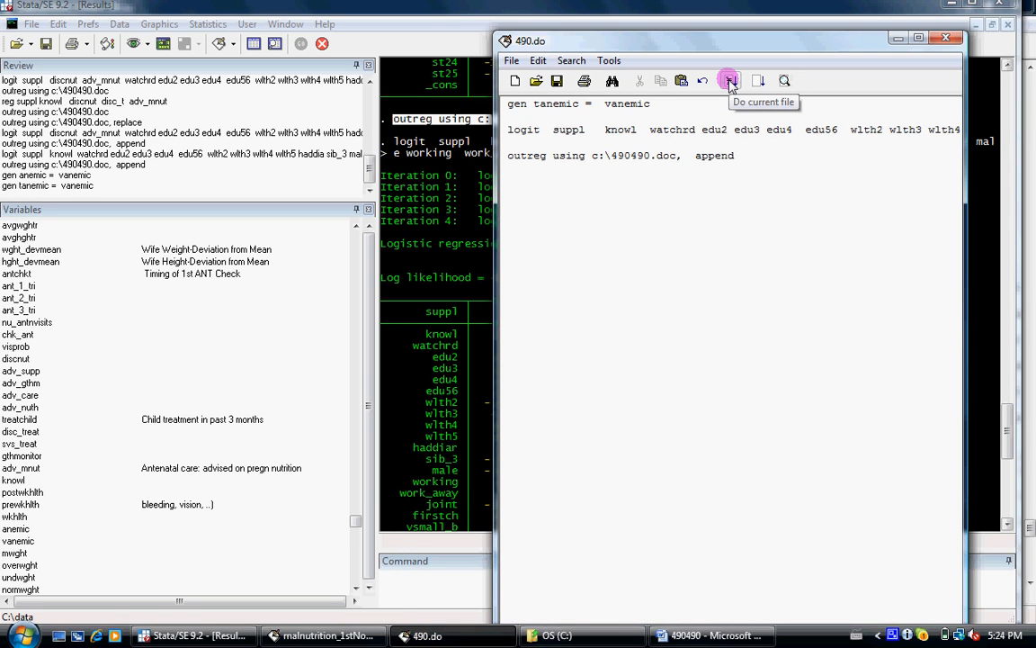
pyautogui.moveTo(754, 81)
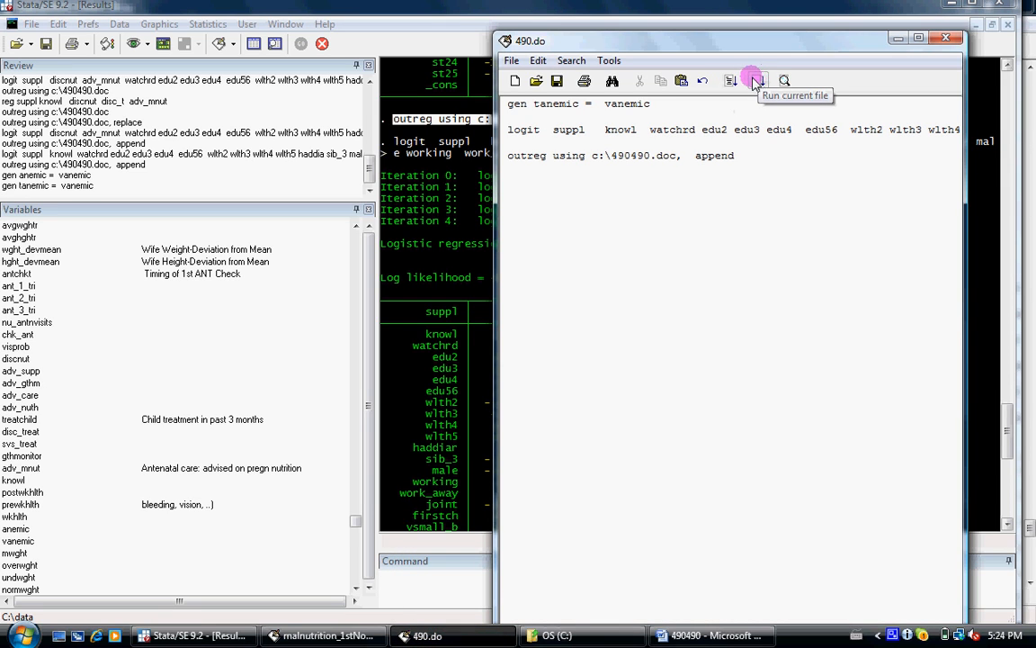
pyautogui.click(751, 81)
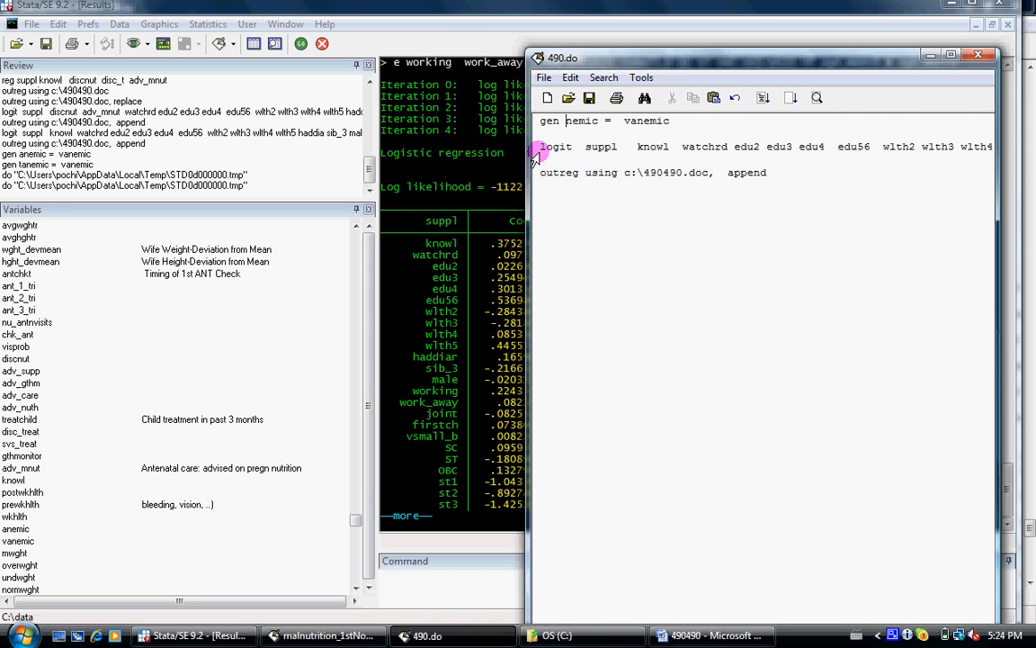
pyautogui.moveTo(545, 197)
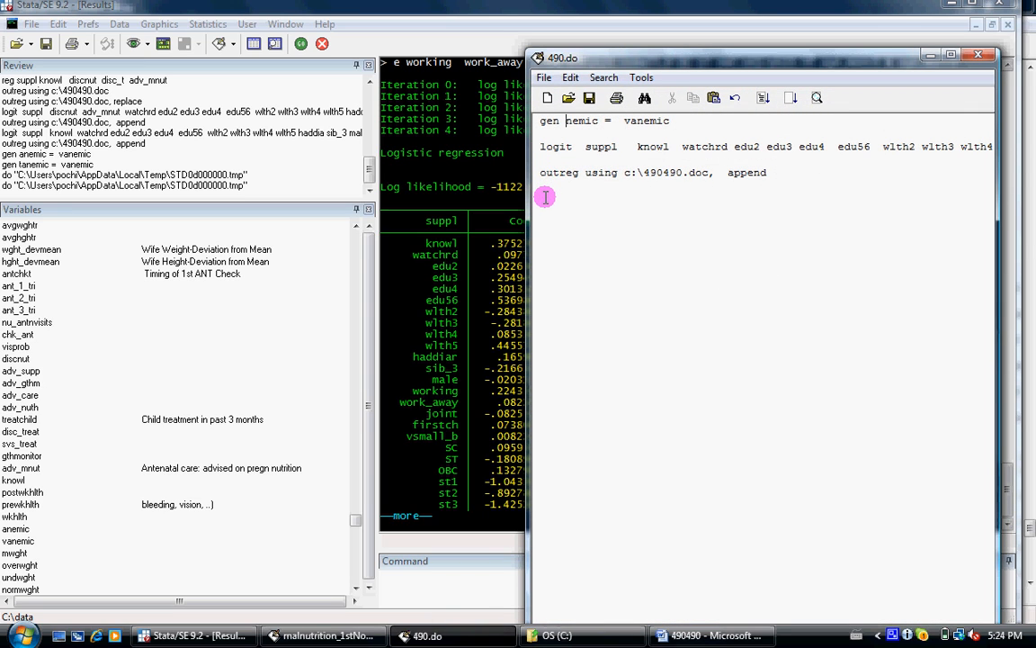
pyautogui.doubleClick(653, 146)
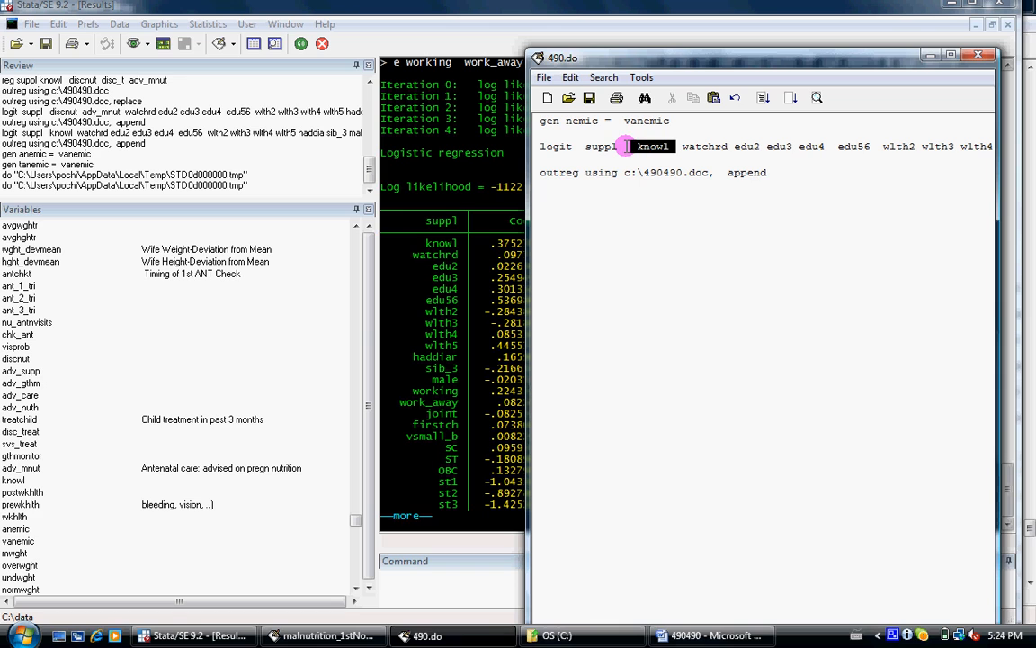